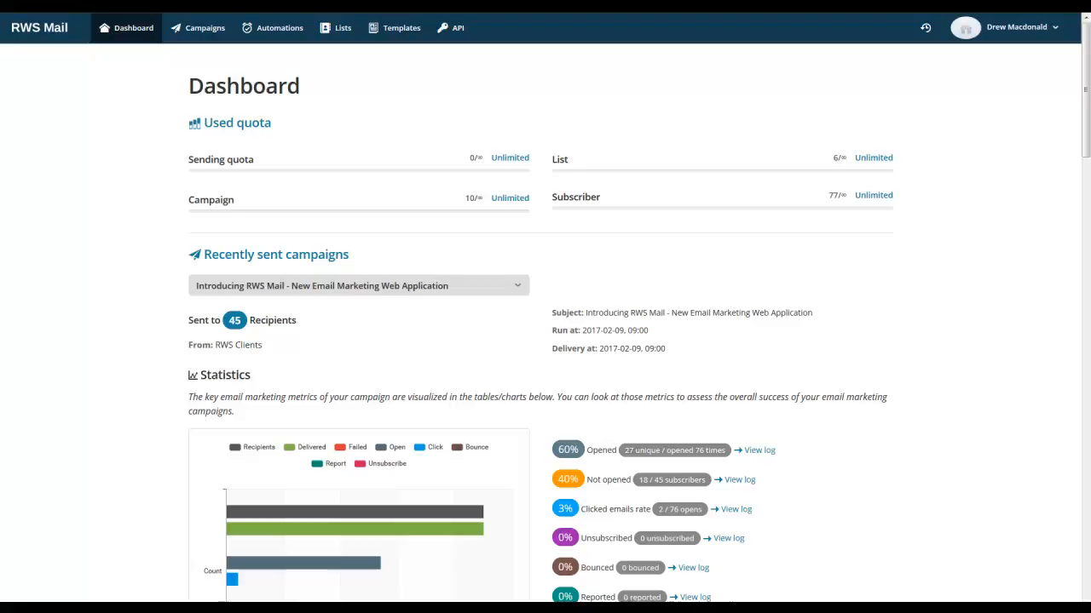
pyautogui.moveTo(896, 334)
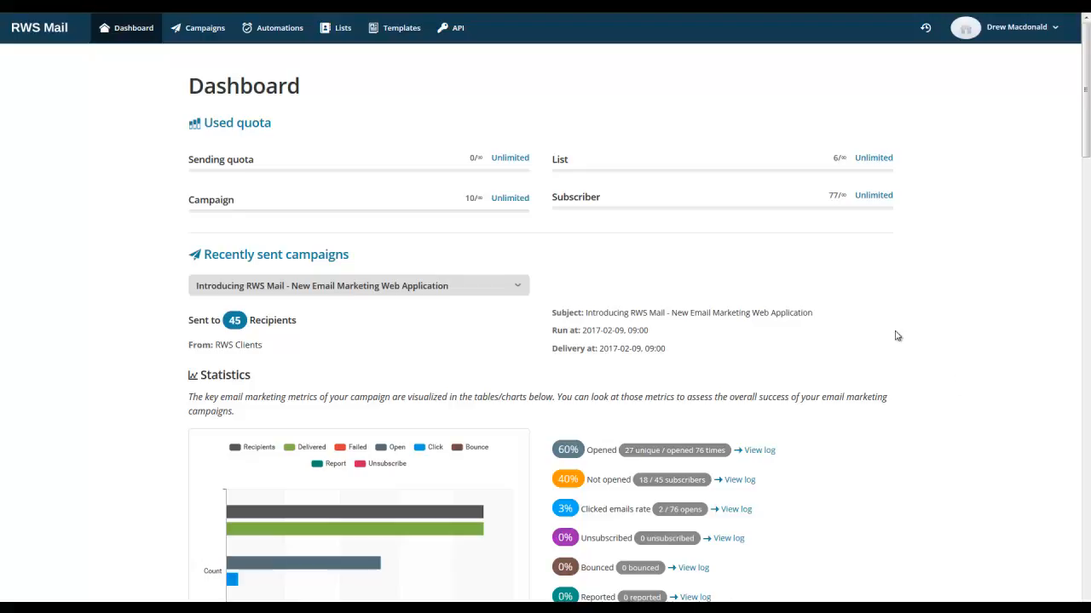
pyautogui.moveTo(893, 377)
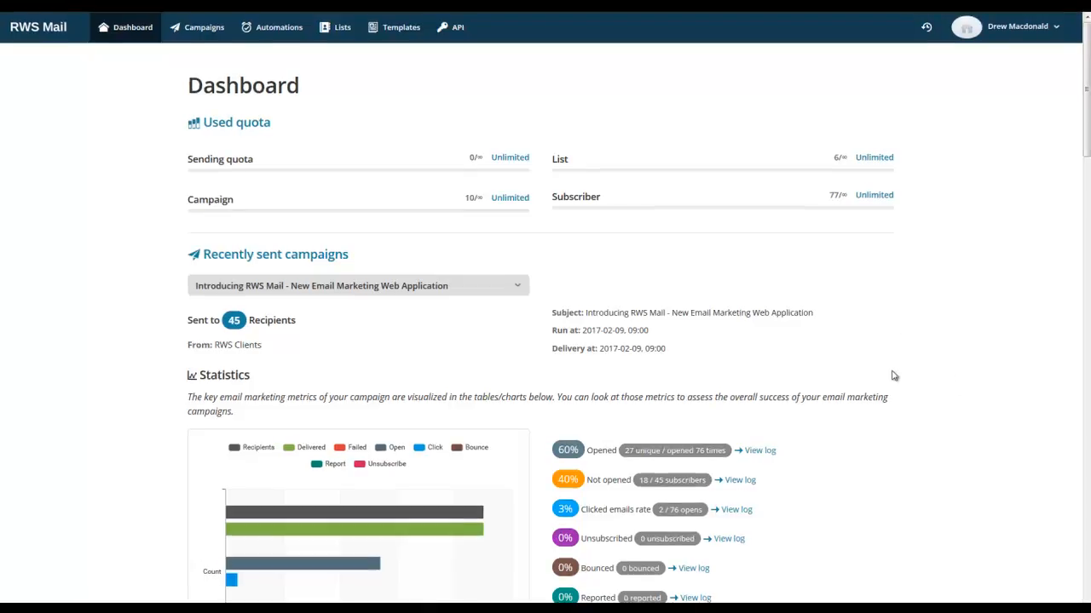
# - Show the Campaigns list with each campaign's subscribers, send status, open and click rates
pyautogui.scroll(-3)
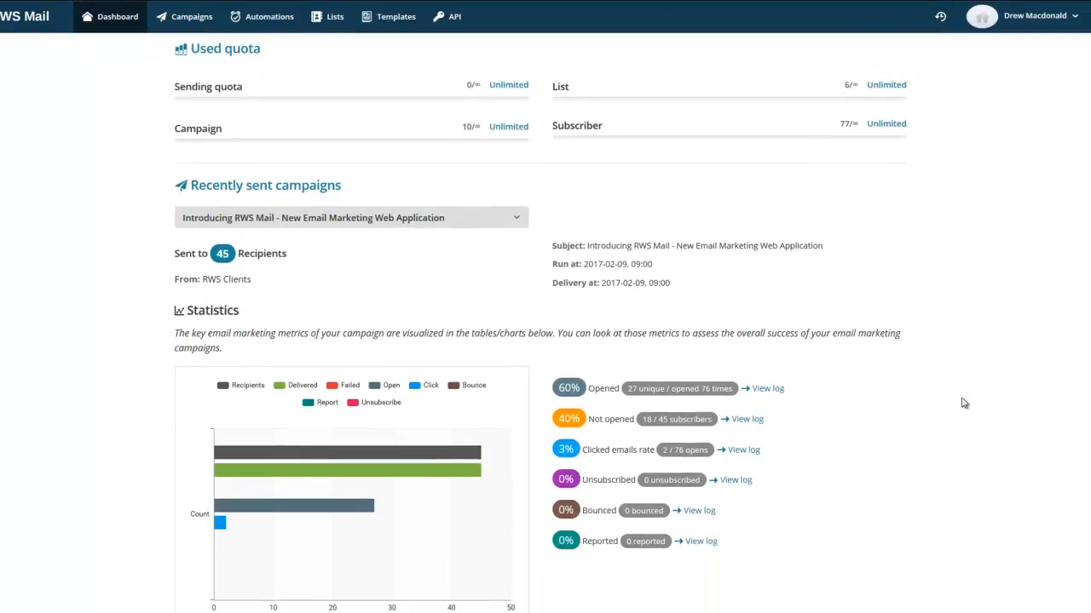
pyautogui.scroll(-3)
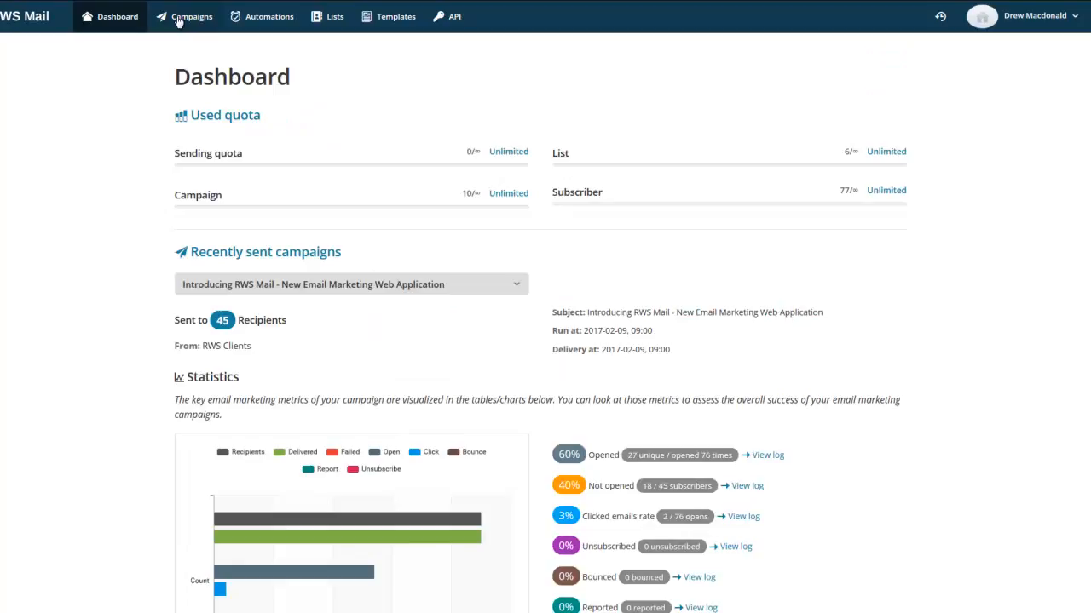
pyautogui.moveTo(515, 81)
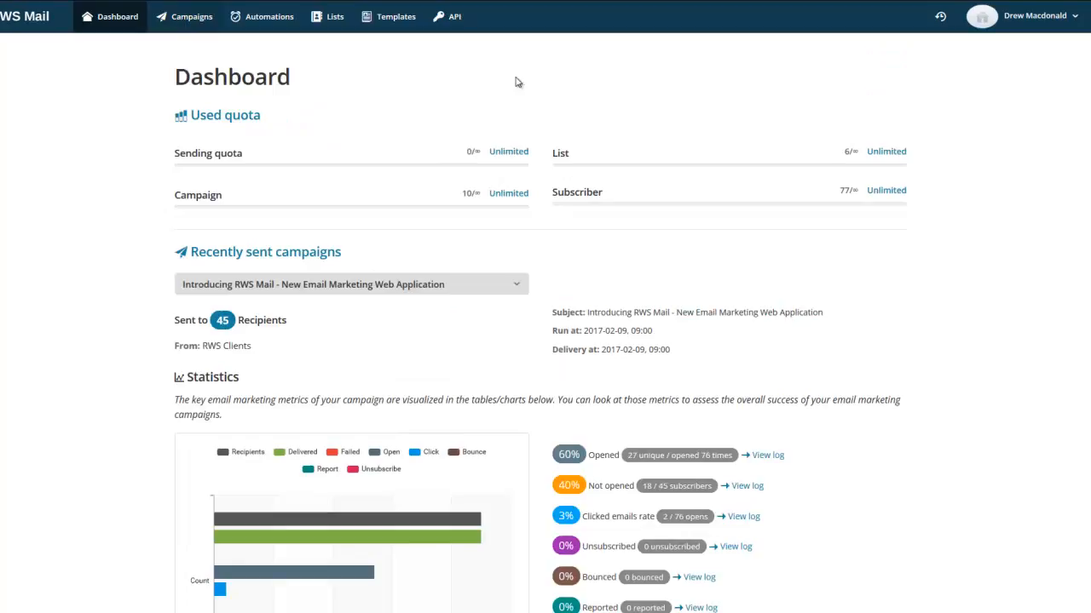
pyautogui.click(192, 17)
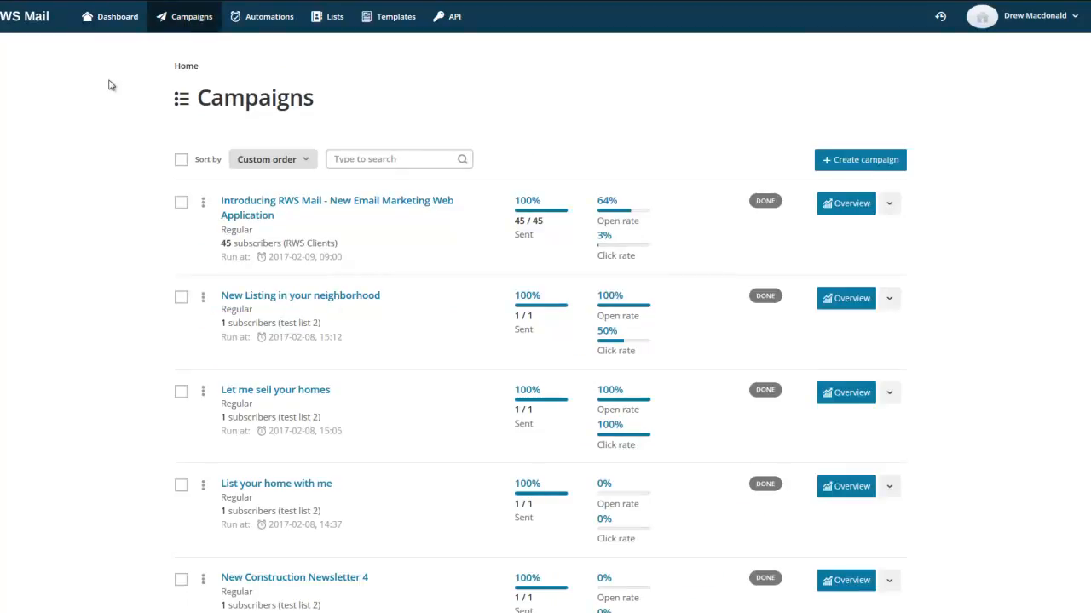
pyautogui.scroll(-3)
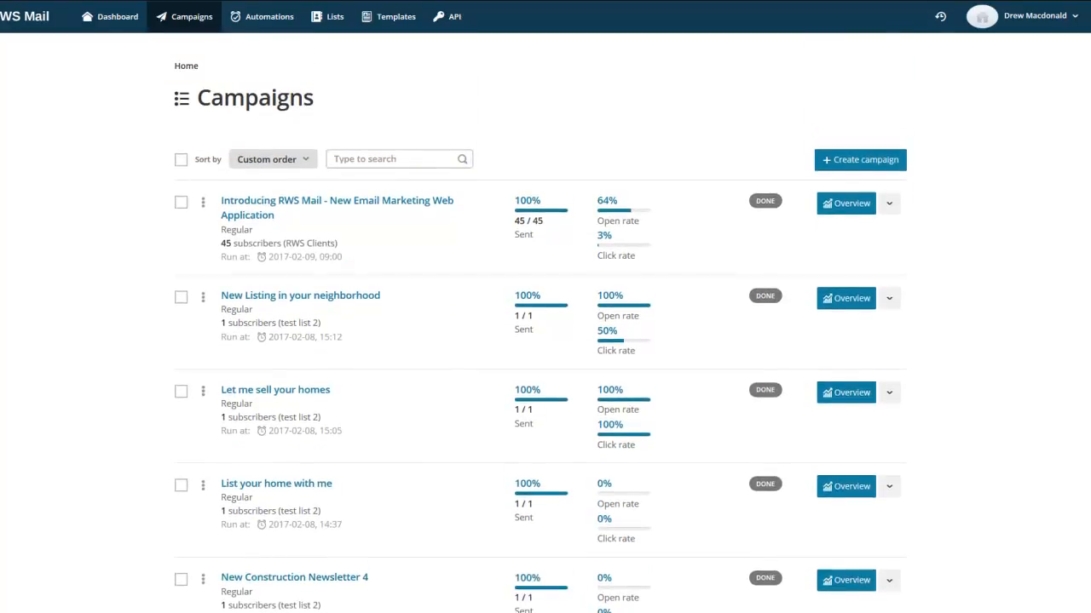
pyautogui.moveTo(862, 261)
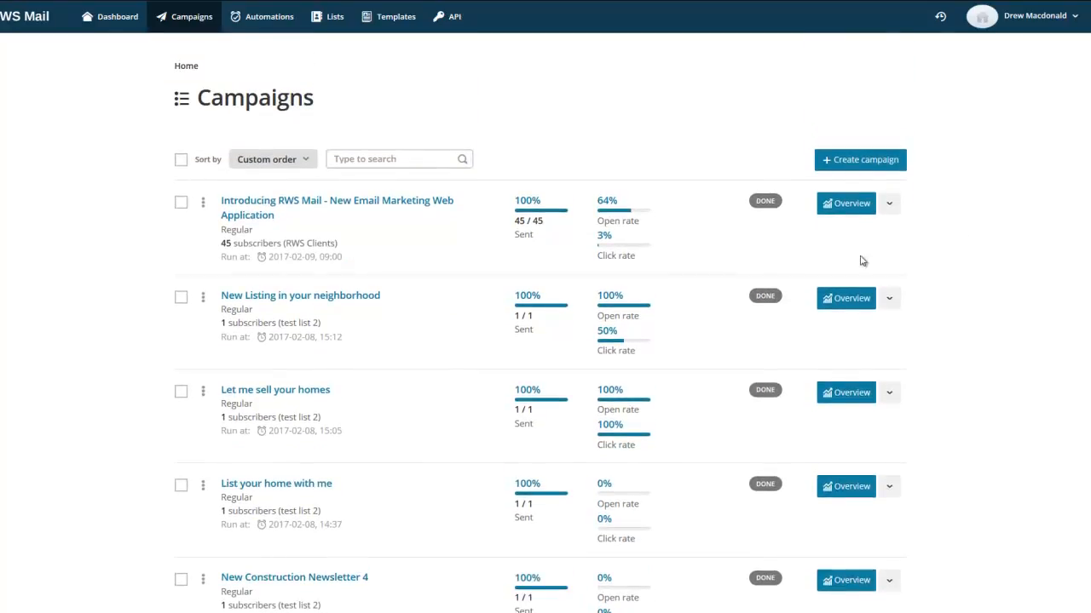
# - View the 'Introducing RWS Mail' campaign report and scroll through its statistics to the opens map
pyautogui.click(889, 202)
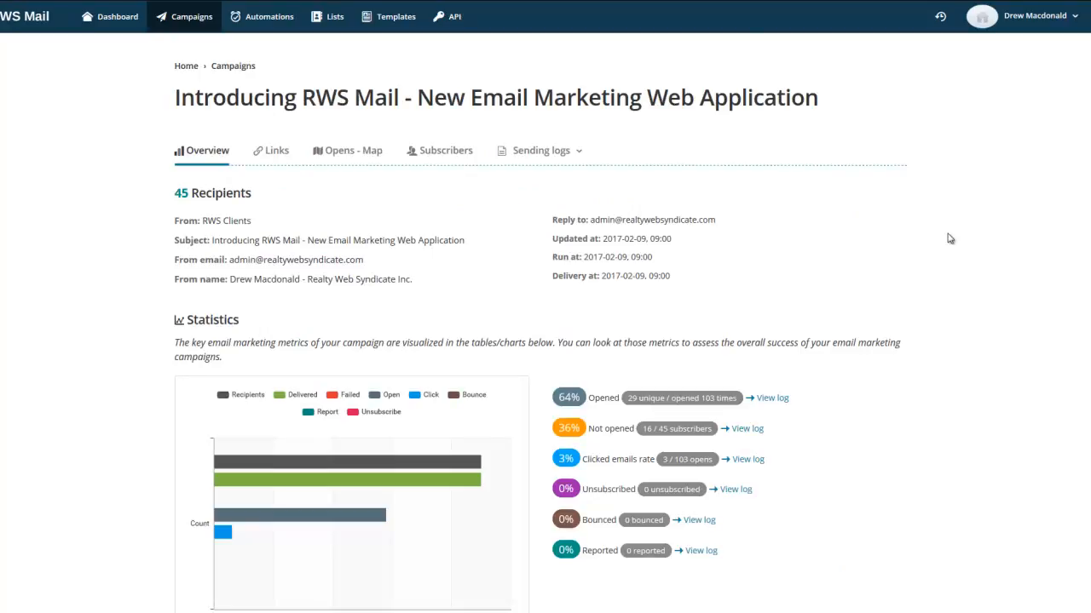
pyautogui.scroll(-3)
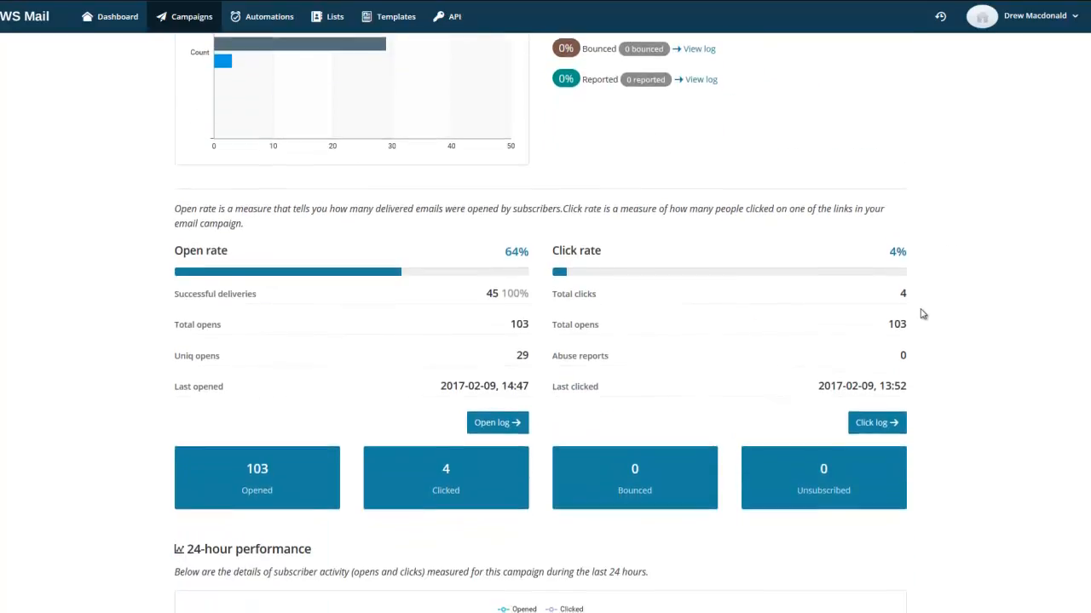
pyautogui.scroll(-3)
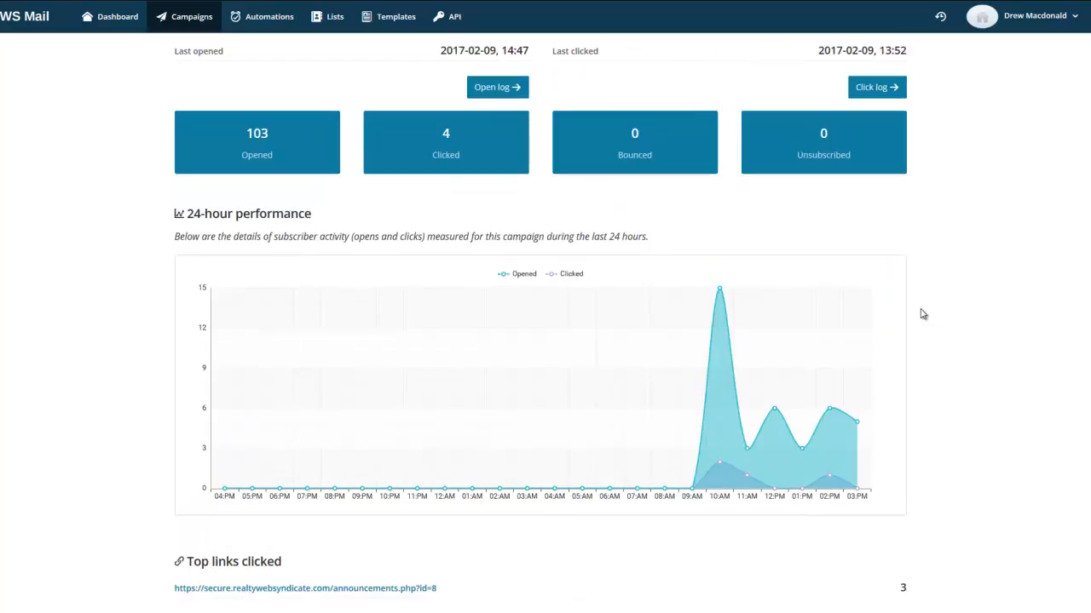
pyautogui.scroll(-3)
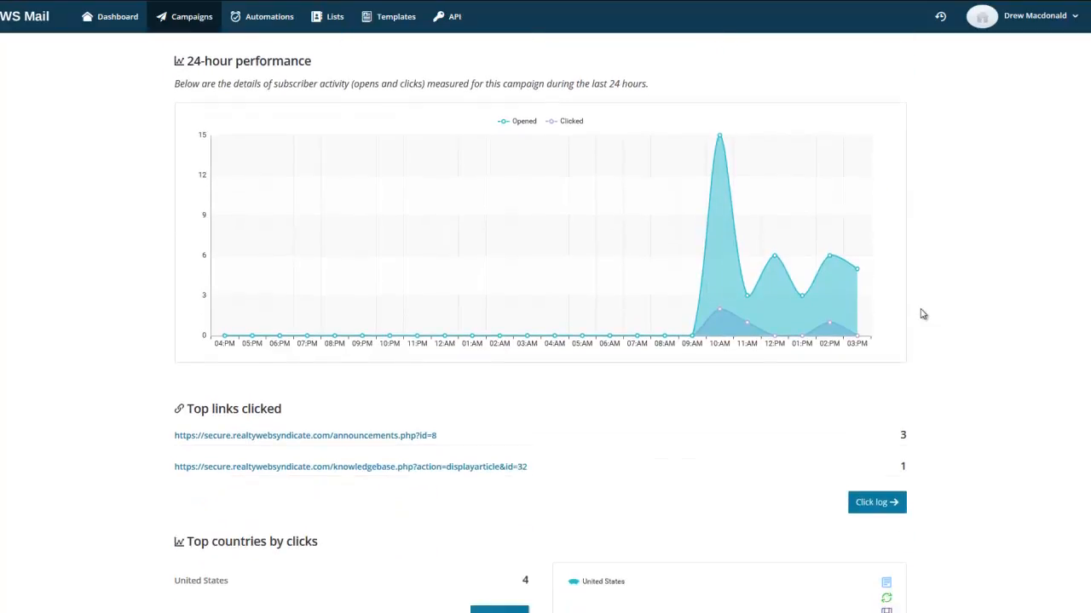
pyautogui.scroll(-3)
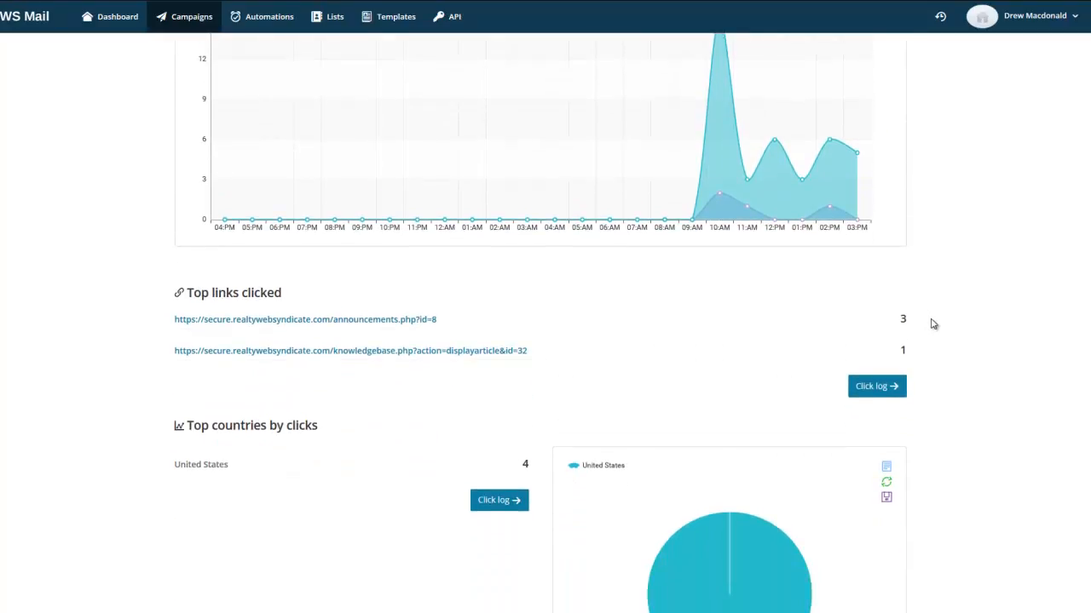
pyautogui.scroll(-3)
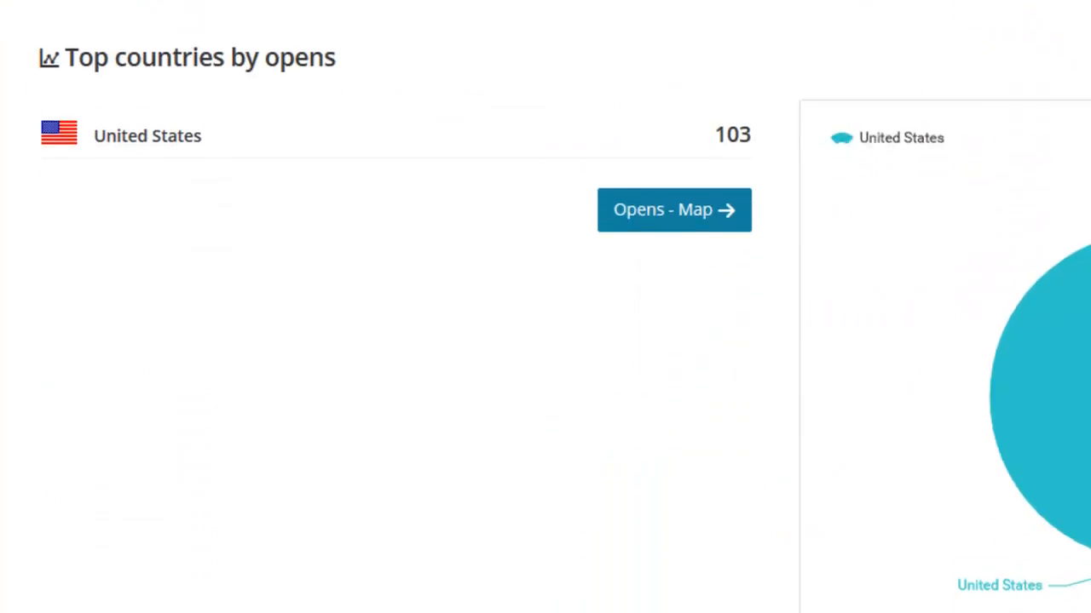
pyautogui.scroll(-3)
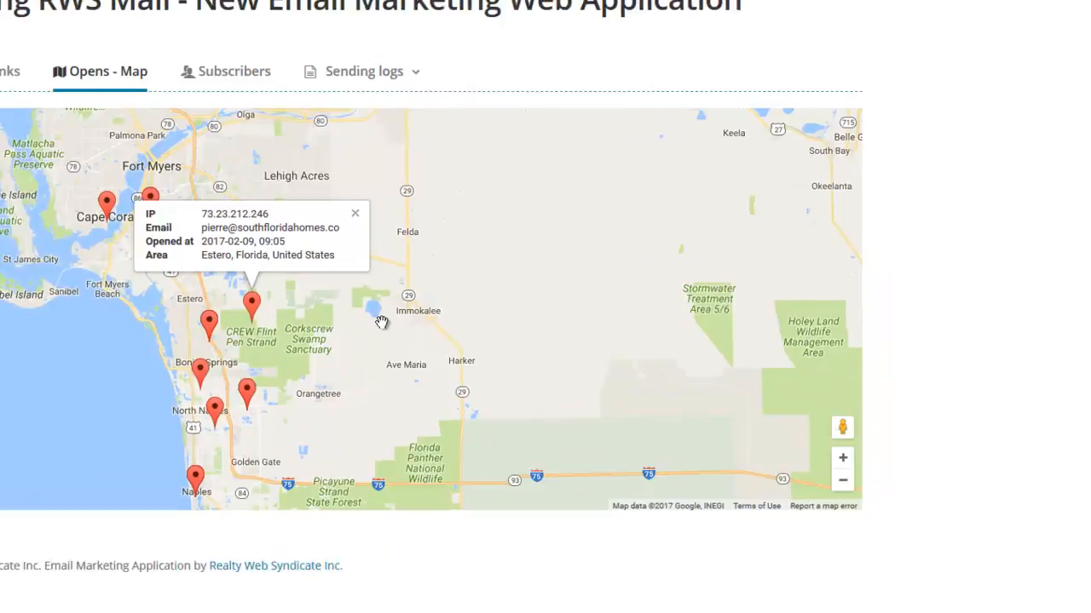
# - Scroll the campaign report to inspect the opens map and recipient activity
pyautogui.scroll(-3)
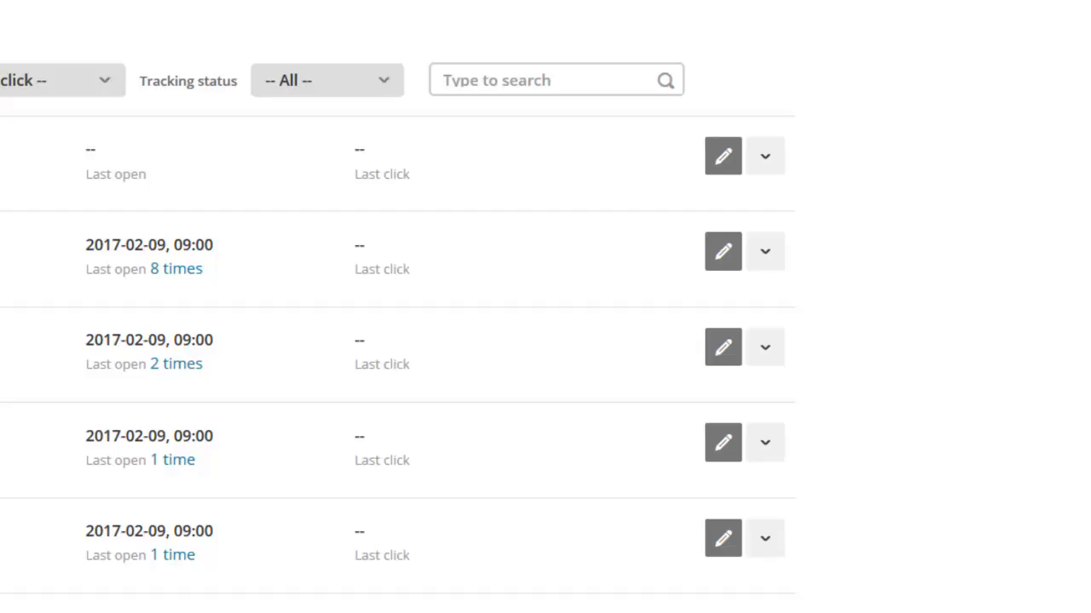
# - Scroll through the campaign's subscriber list to review who opened and how often
pyautogui.scroll(-3)
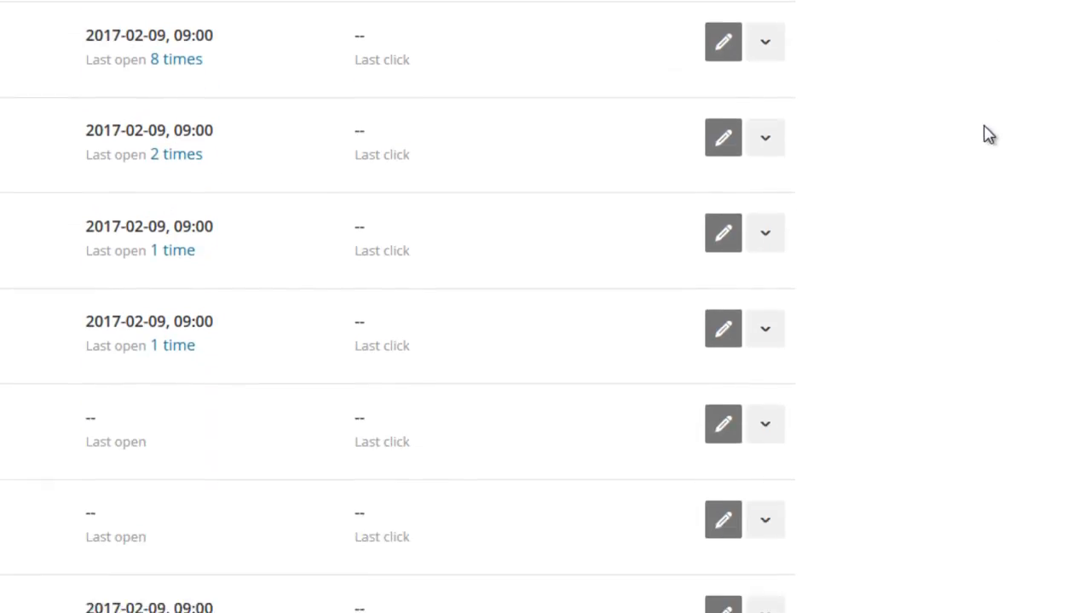
pyautogui.scroll(-3)
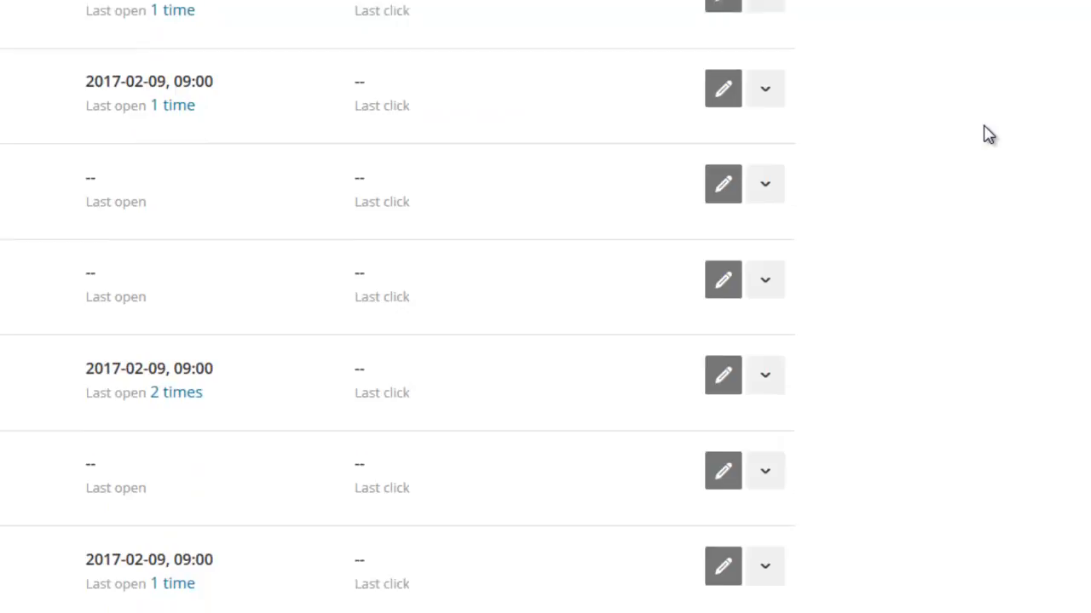
pyautogui.scroll(-3)
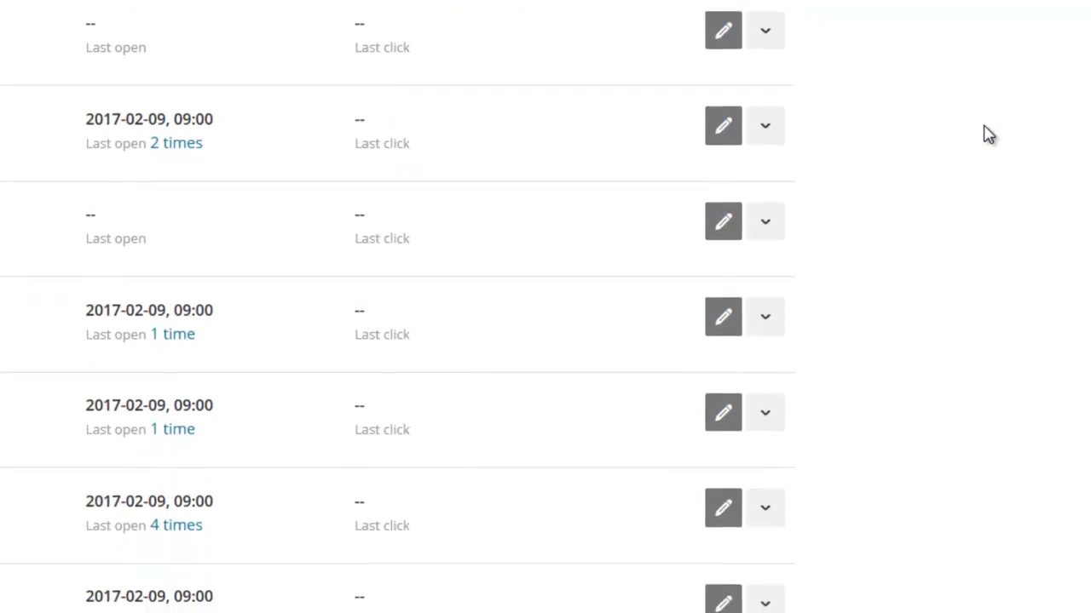
pyautogui.scroll(-3)
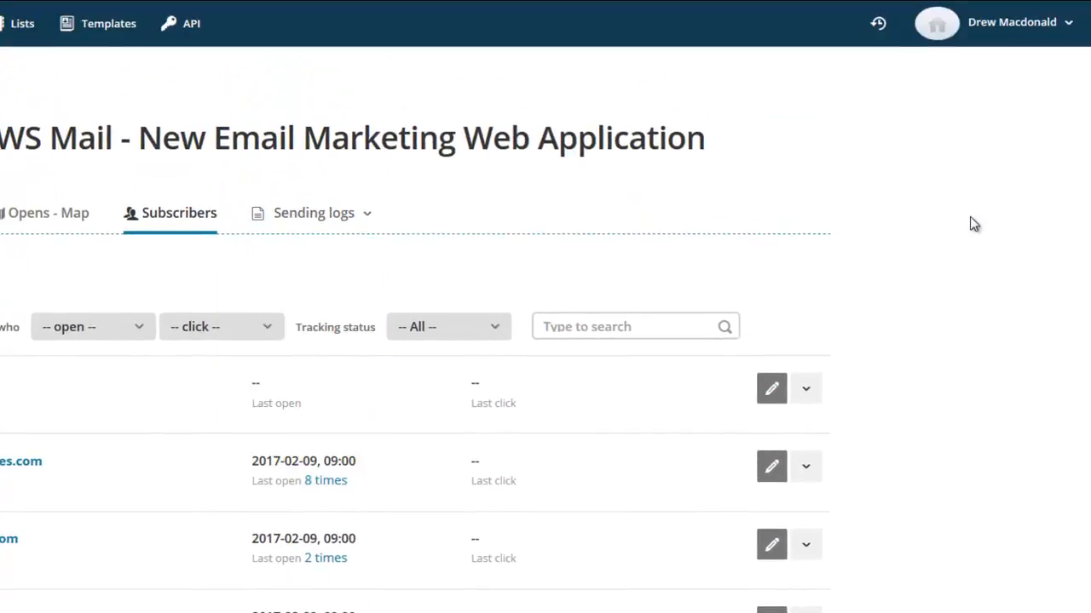
# - Show the campaign's sending logs, then switch to the Click log of clicked URLs, IPs and timestamps
pyautogui.click(313, 211)
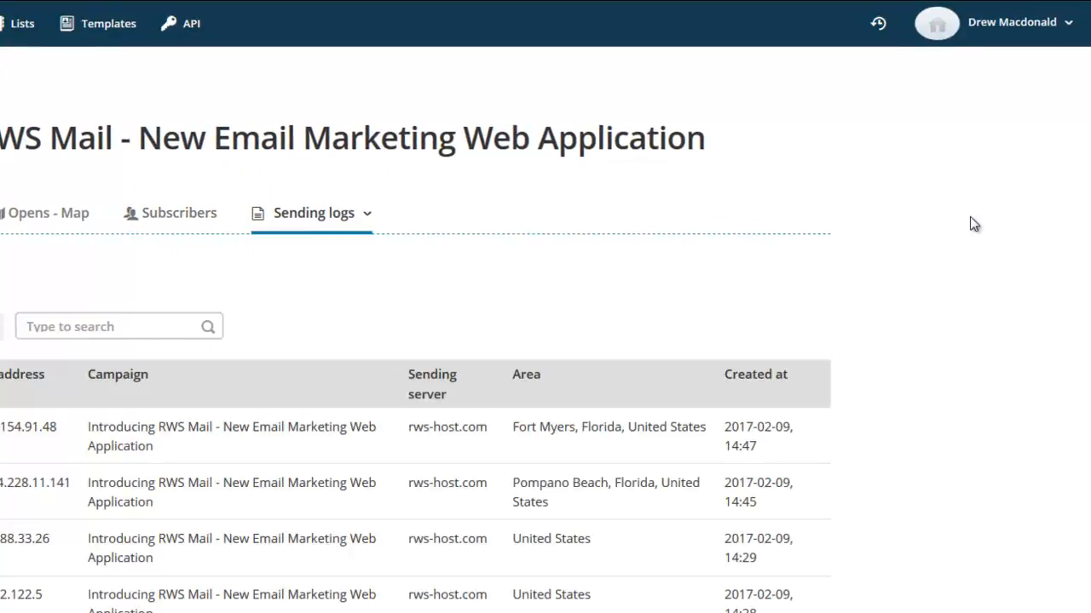
pyautogui.scroll(-3)
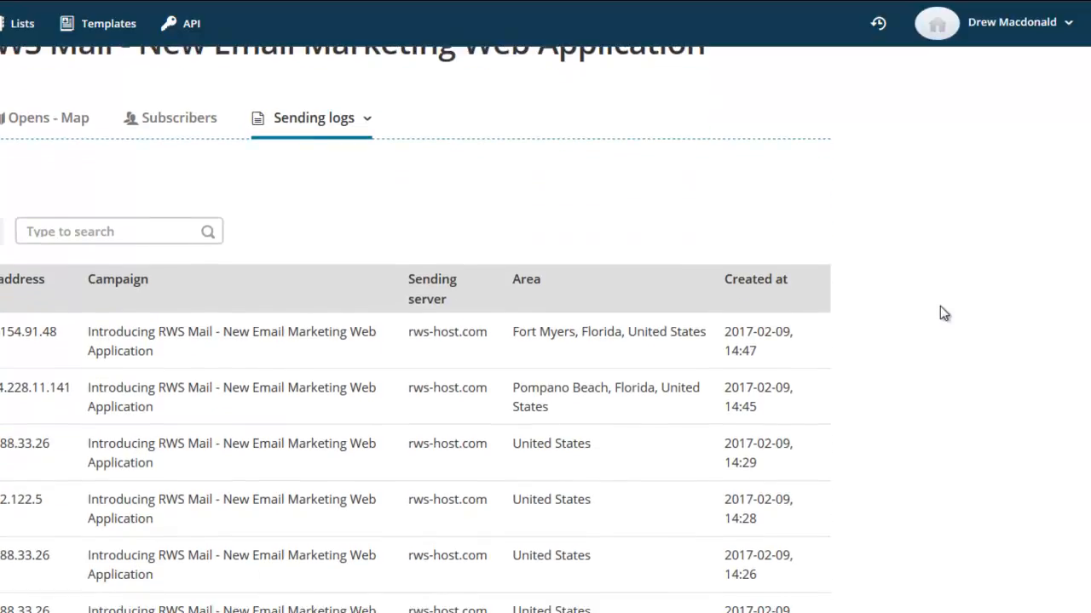
pyautogui.scroll(3)
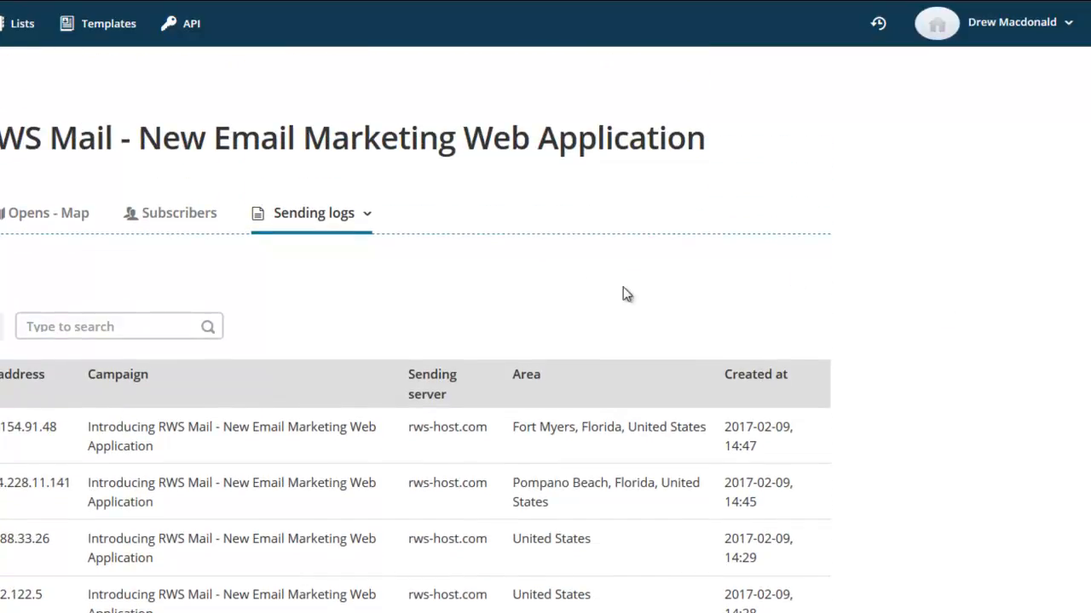
pyautogui.click(313, 211)
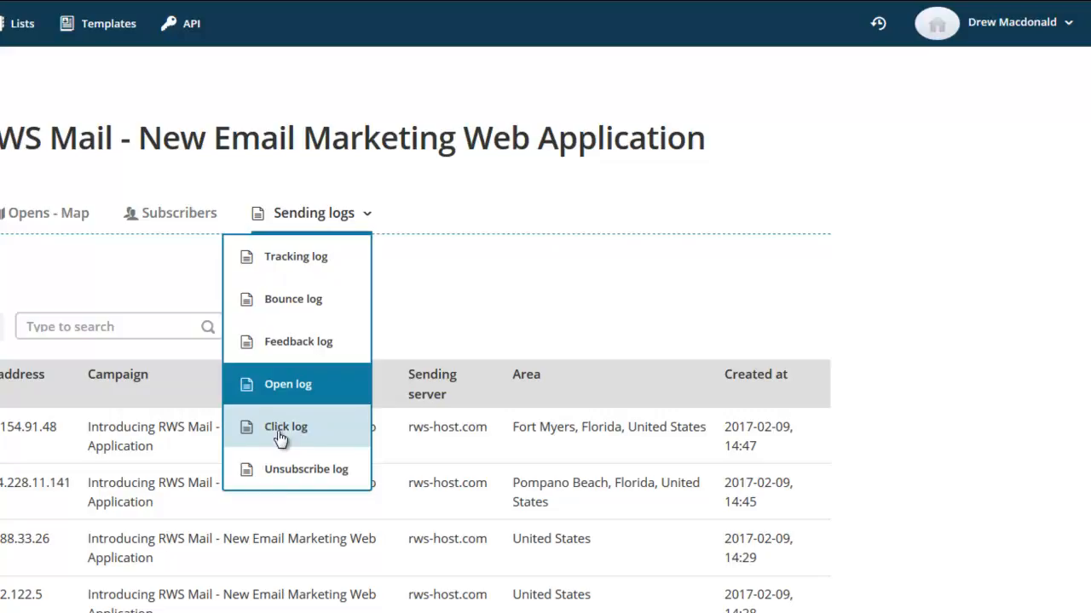
pyautogui.click(287, 426)
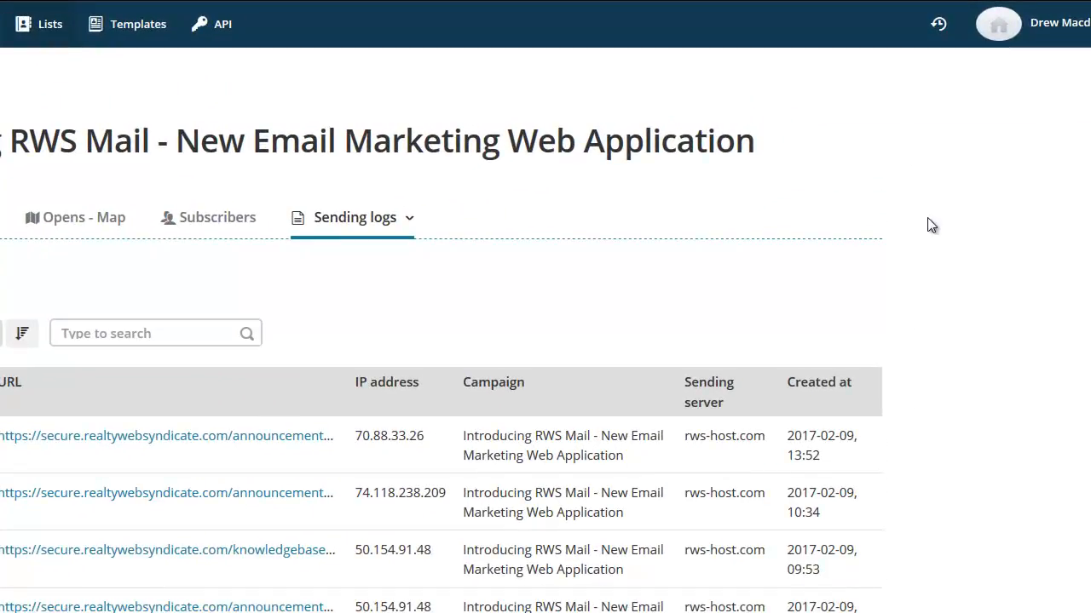
# - From Lists, view the RWS Clients list overview with its open rate, click rate and subscriber growth
pyautogui.click(51, 24)
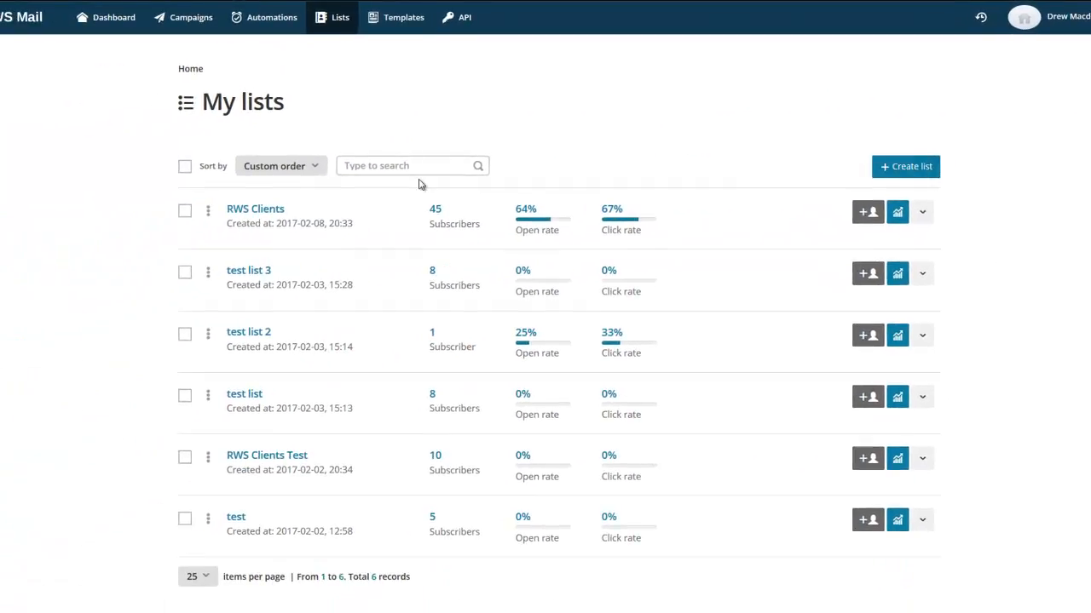
pyautogui.click(920, 211)
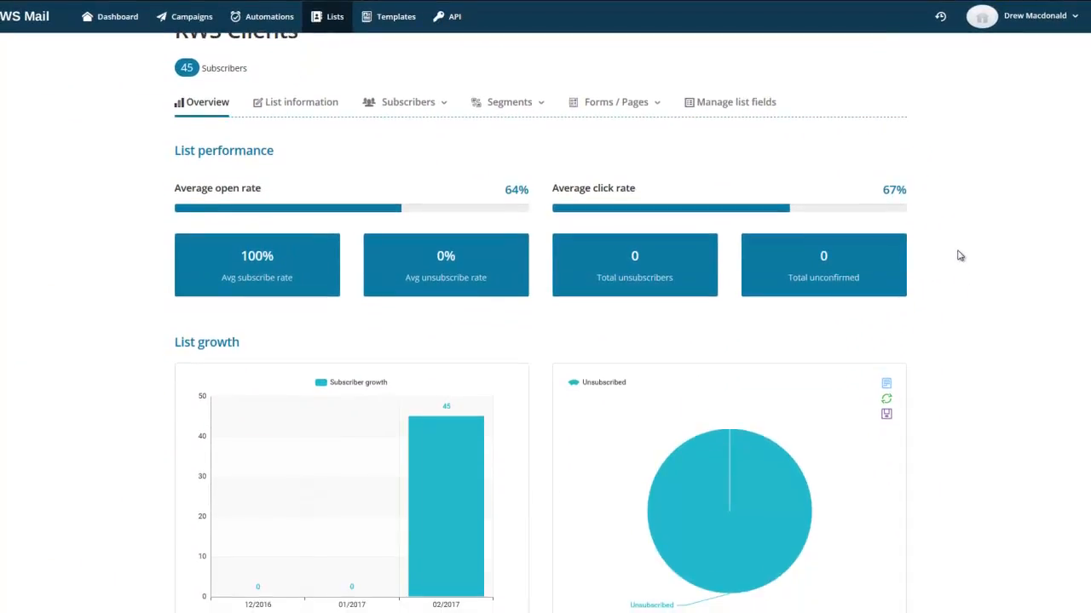
pyautogui.scroll(-3)
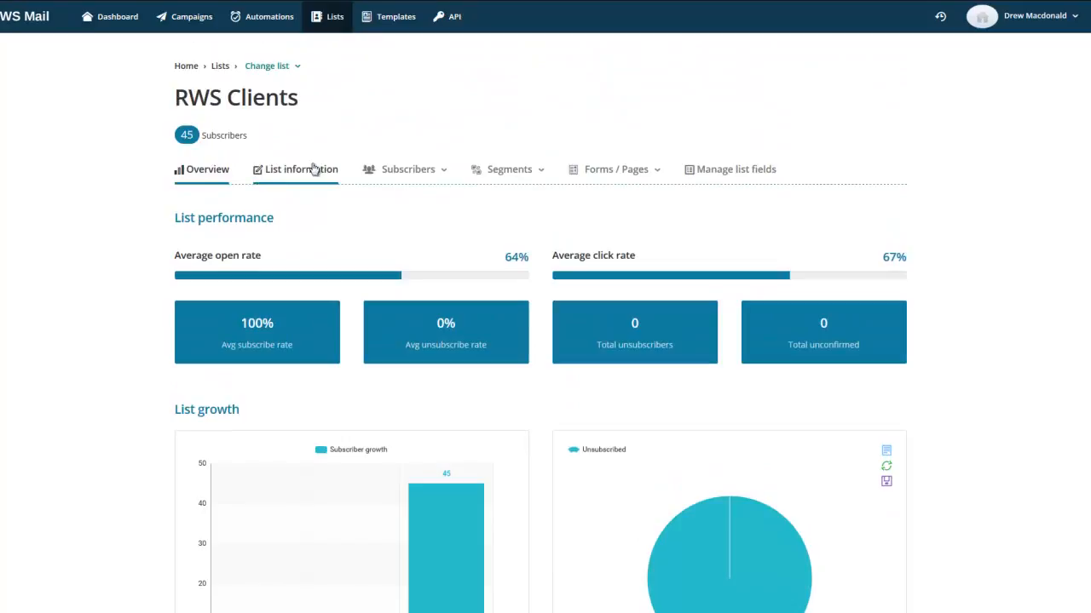
# - Review the RWS Clients list information — sender details, contact address, subscription settings — and bring up the Subscribers menu
pyautogui.click(302, 168)
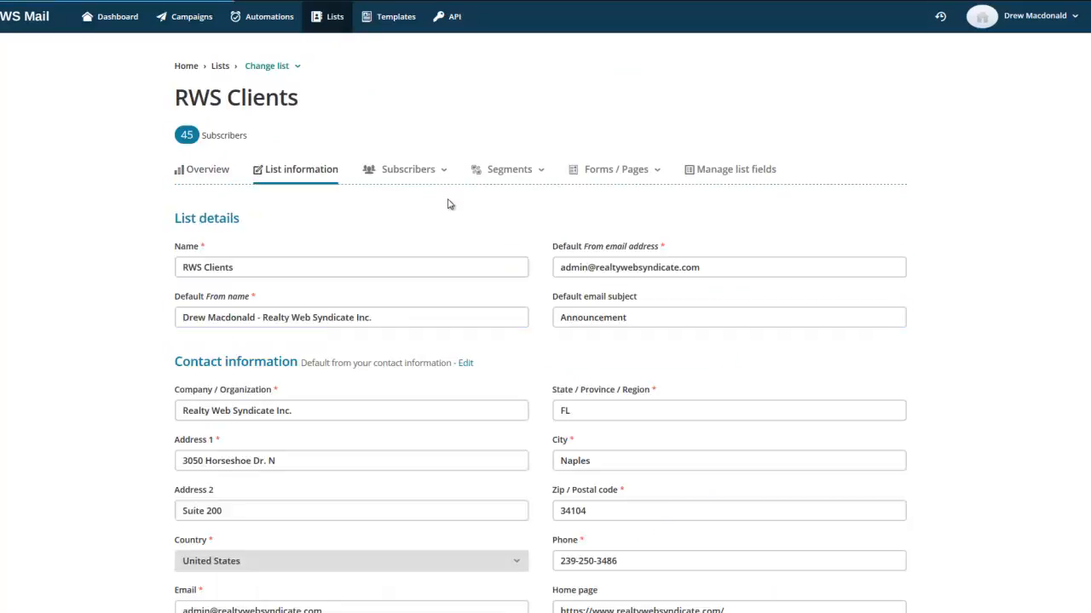
pyautogui.scroll(-3)
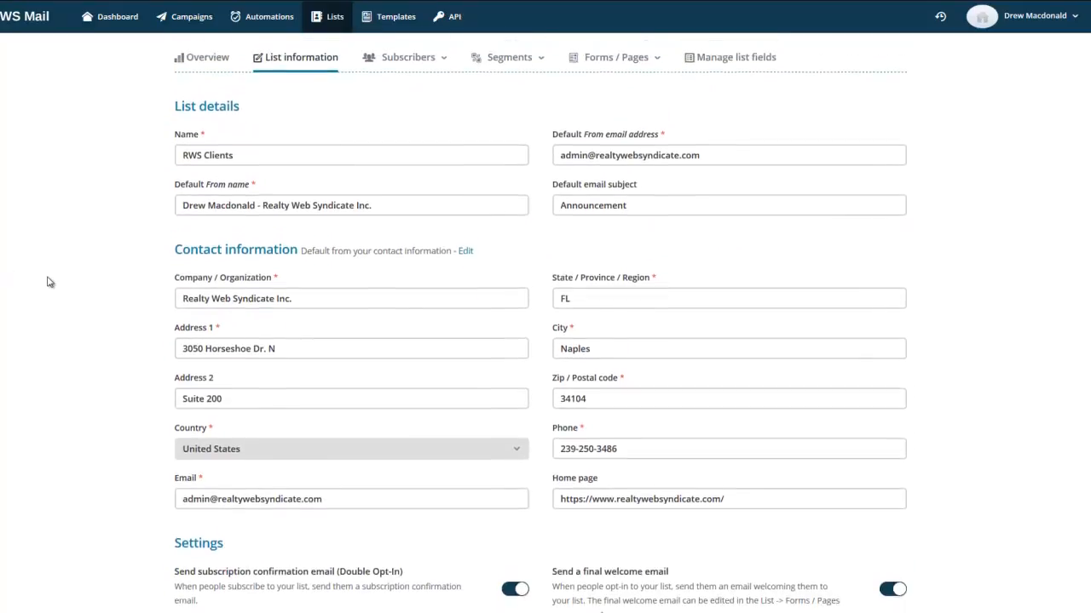
pyautogui.scroll(-3)
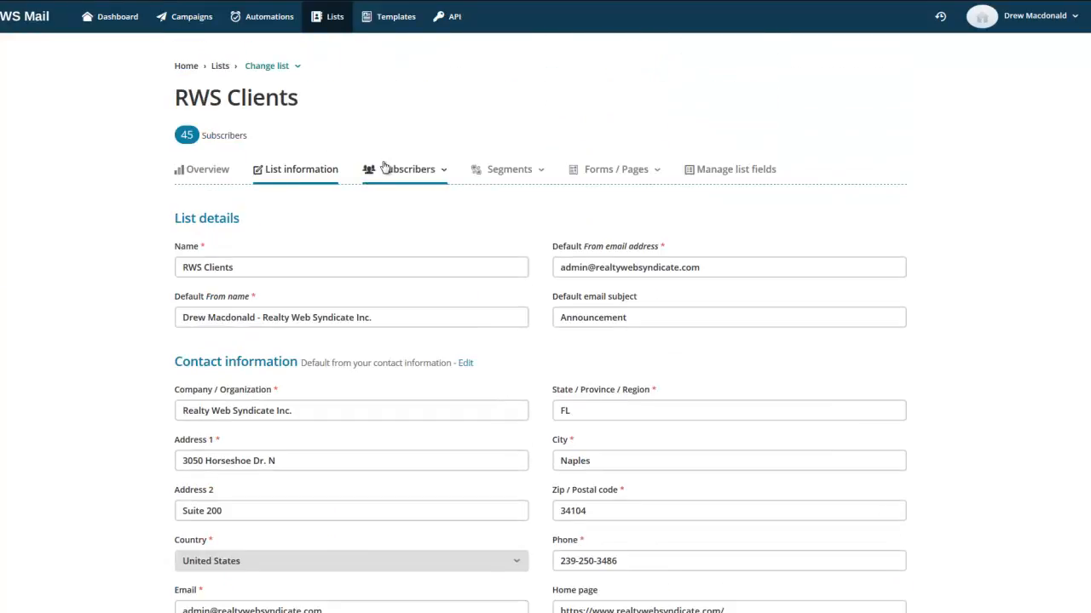
pyautogui.click(409, 168)
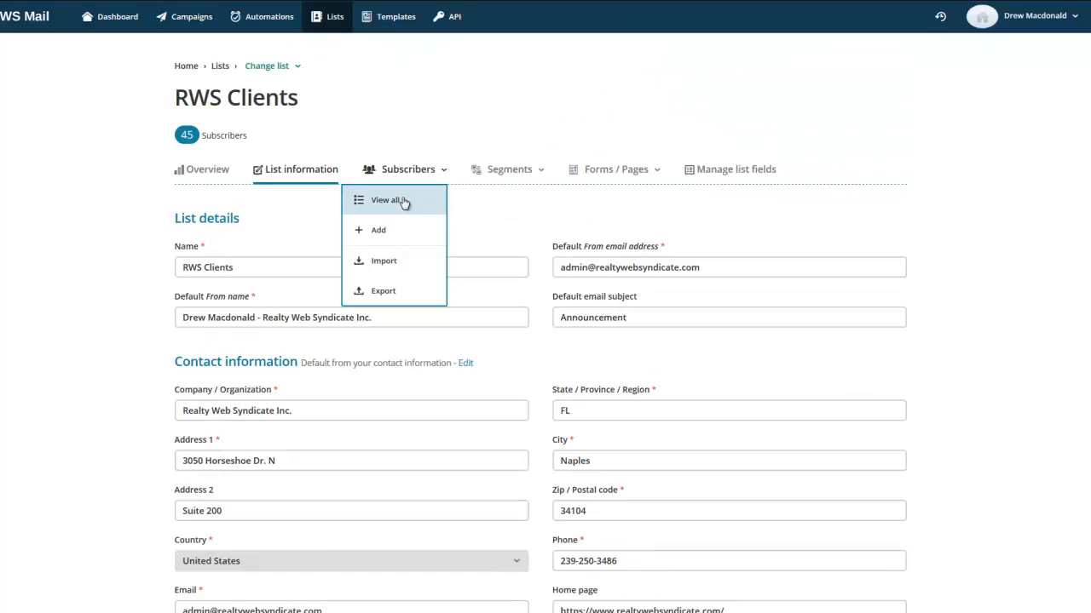
# - View all RWS Clients subscribers with their email, status and dates, briefly checking the Segments menu
pyautogui.click(387, 199)
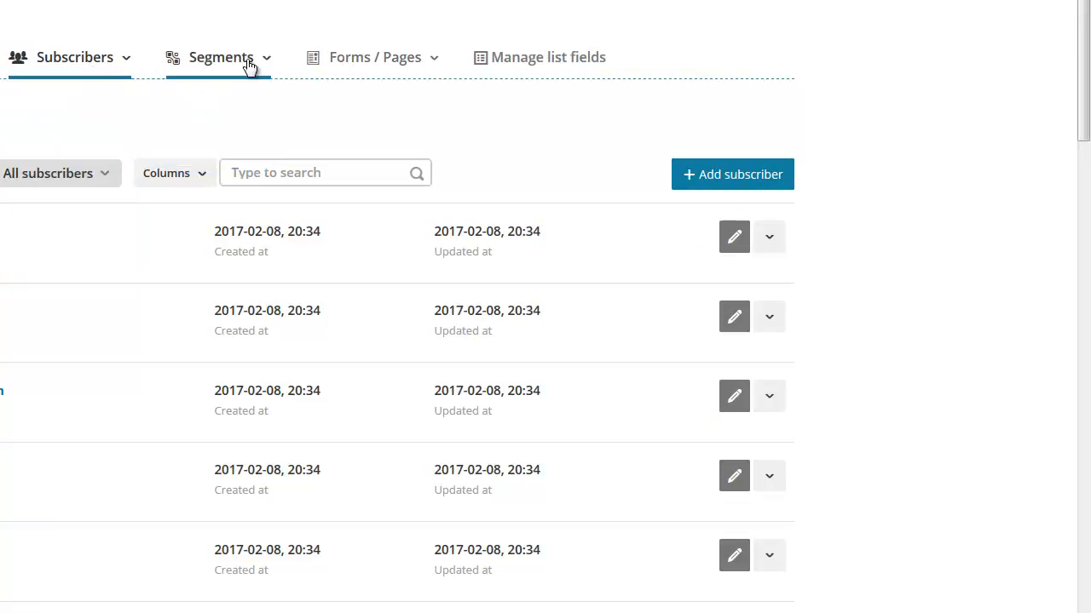
pyautogui.click(372, 58)
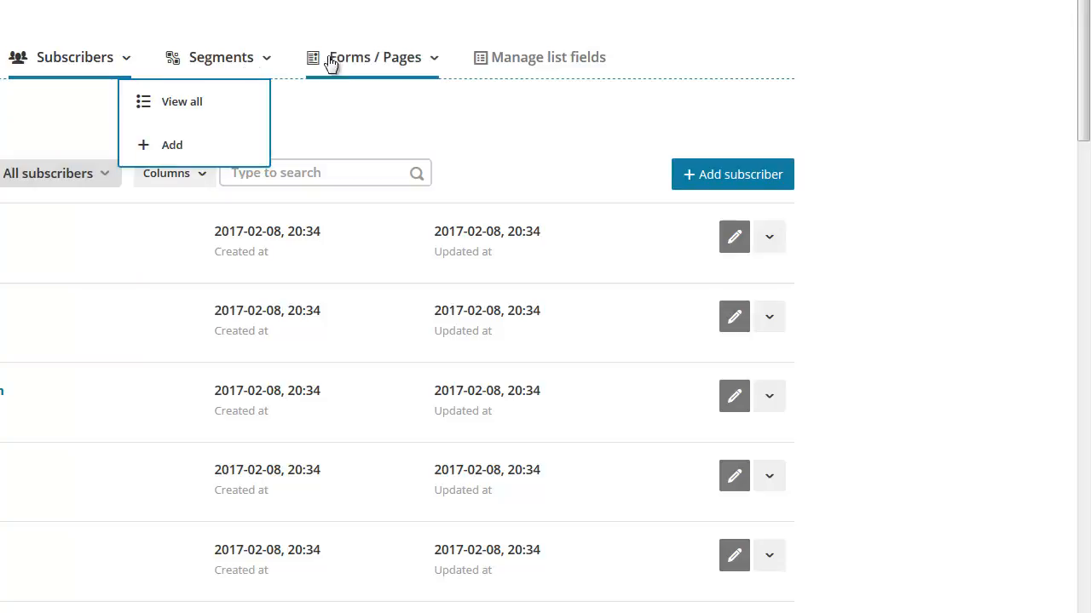
pyautogui.click(373, 58)
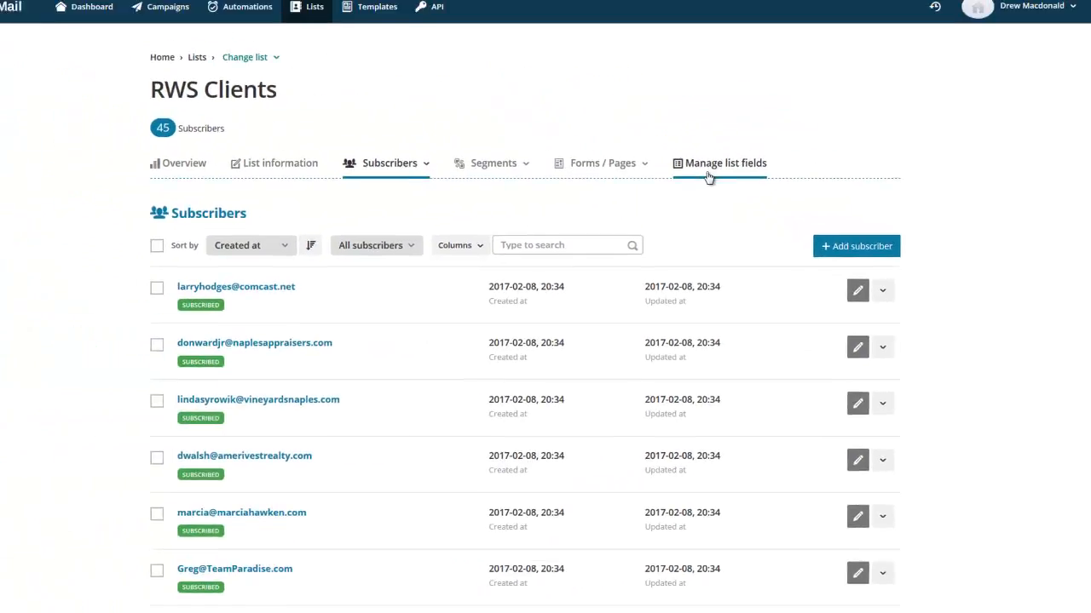
# - View the list's subscriber fields, then go to Templates where Basic Starter is listed
pyautogui.click(719, 163)
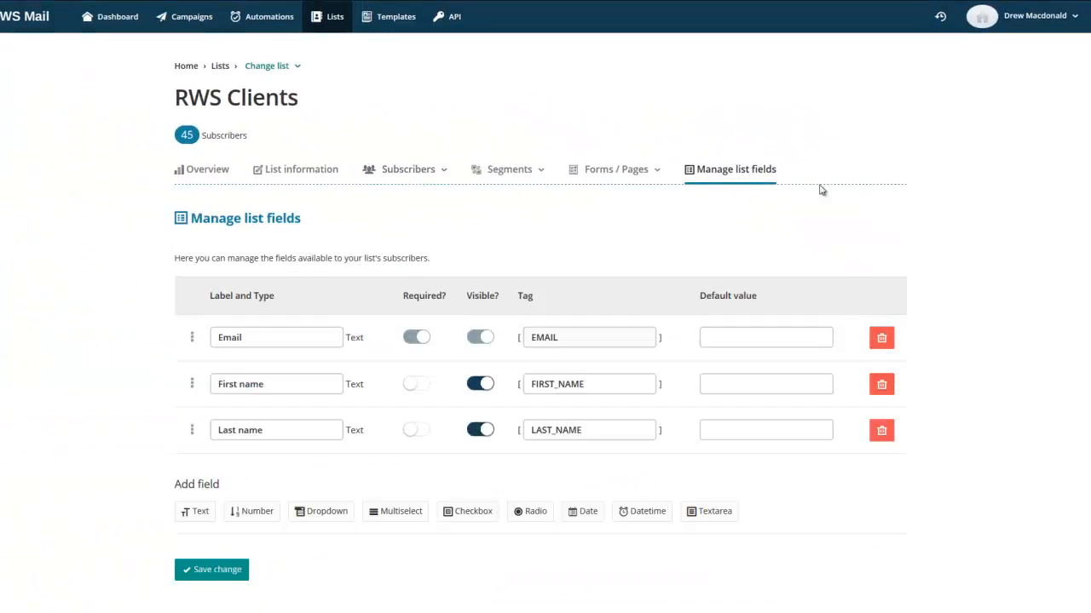
pyautogui.moveTo(503, 68)
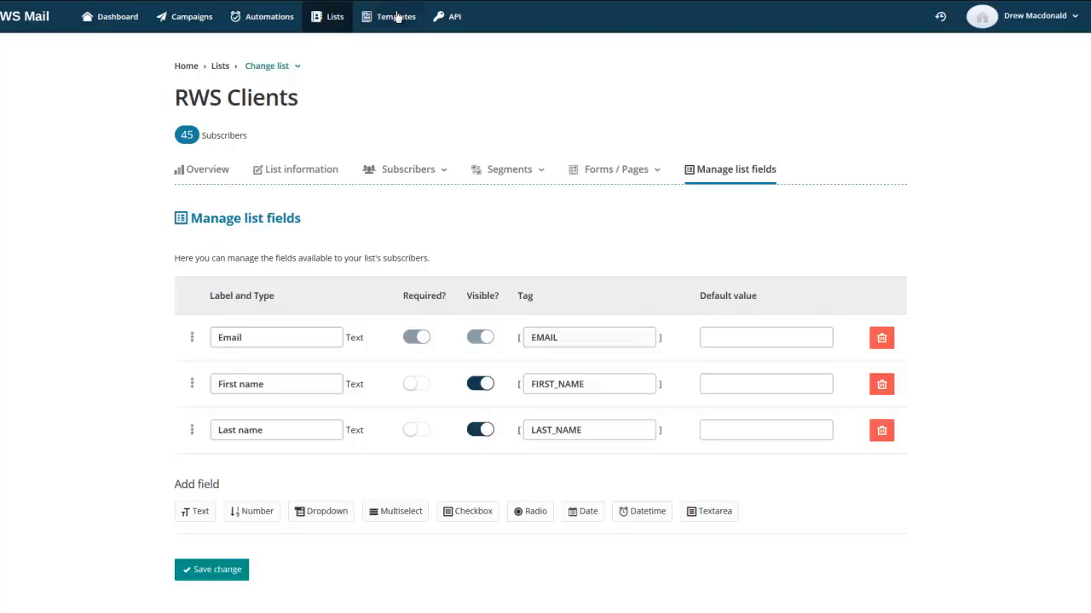
pyautogui.click(396, 17)
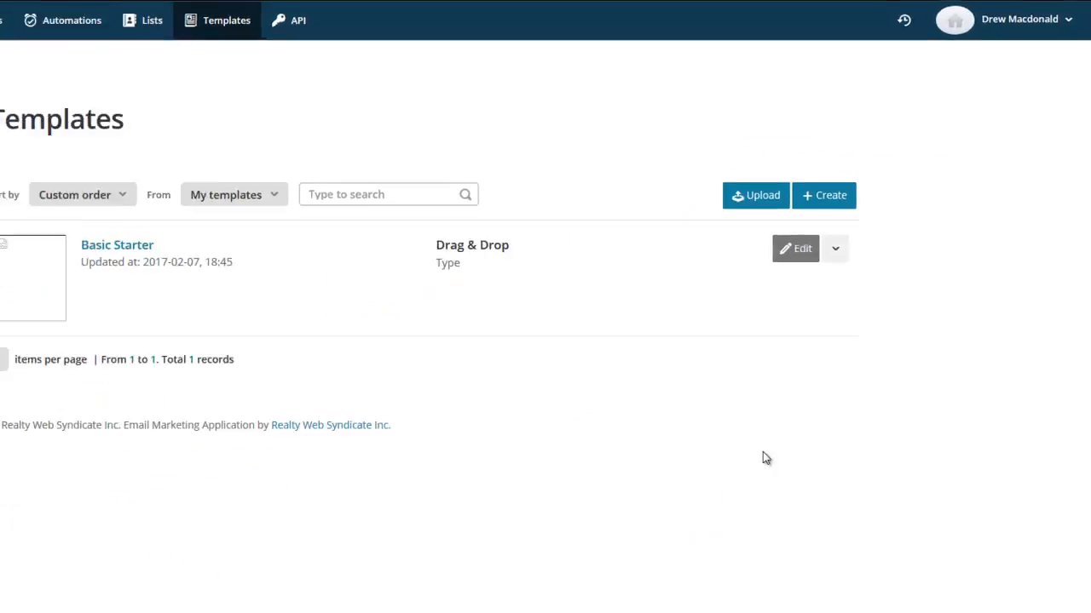
# - Edit the Basic Starter template with a second image-and-text block, save it and confirm
pyautogui.click(794, 249)
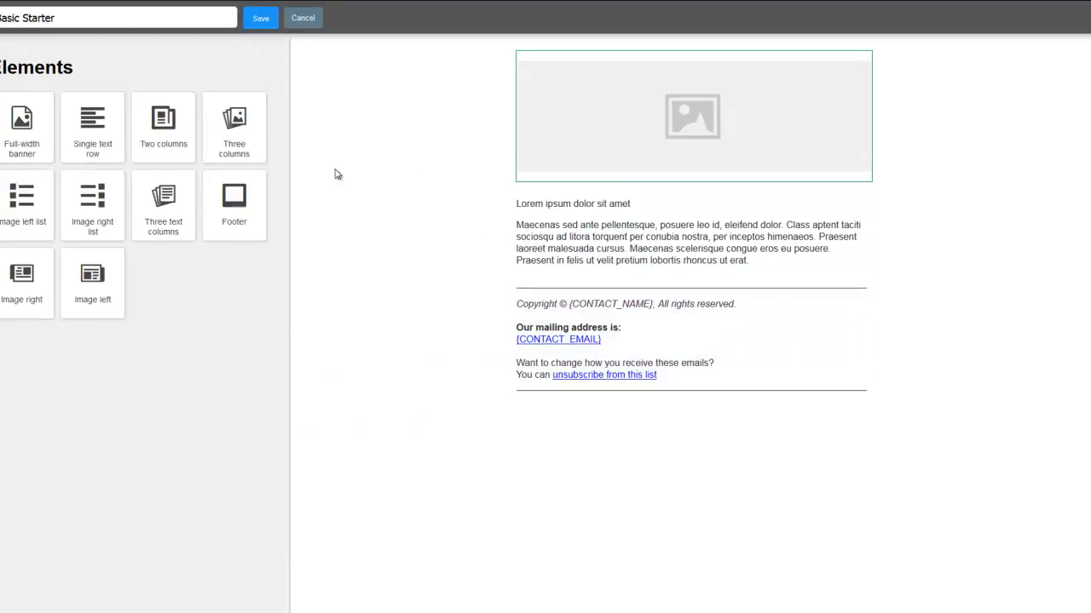
pyautogui.moveTo(334, 208)
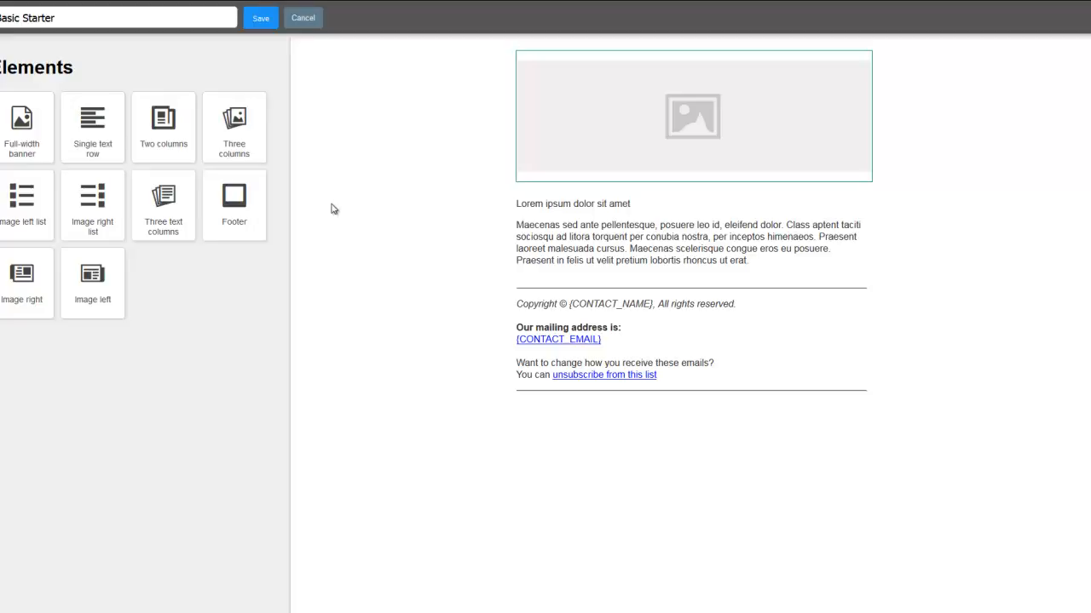
pyautogui.moveTo(89, 140)
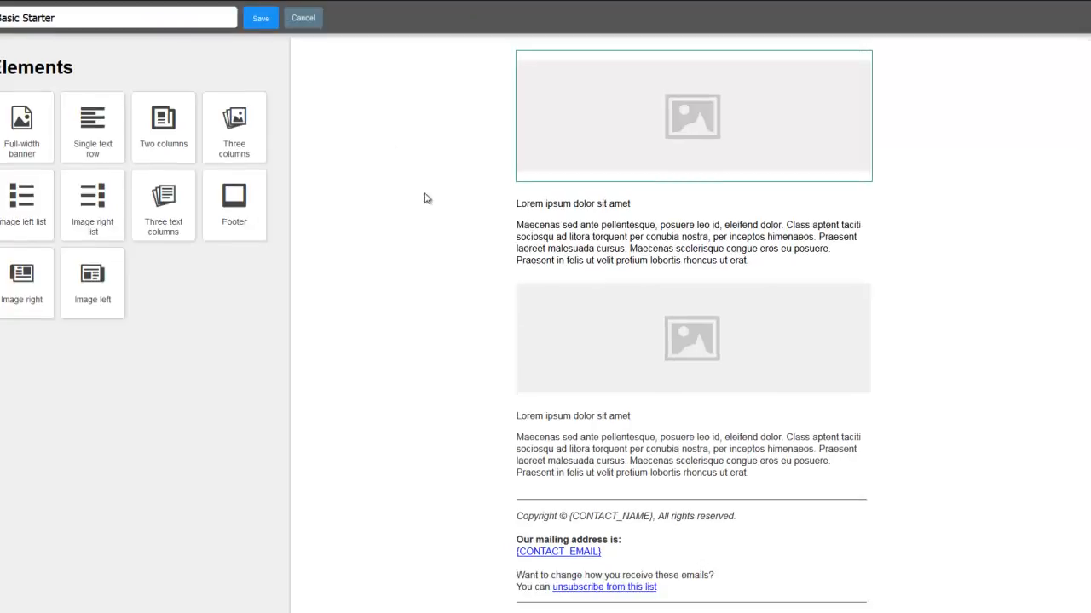
pyautogui.click(261, 17)
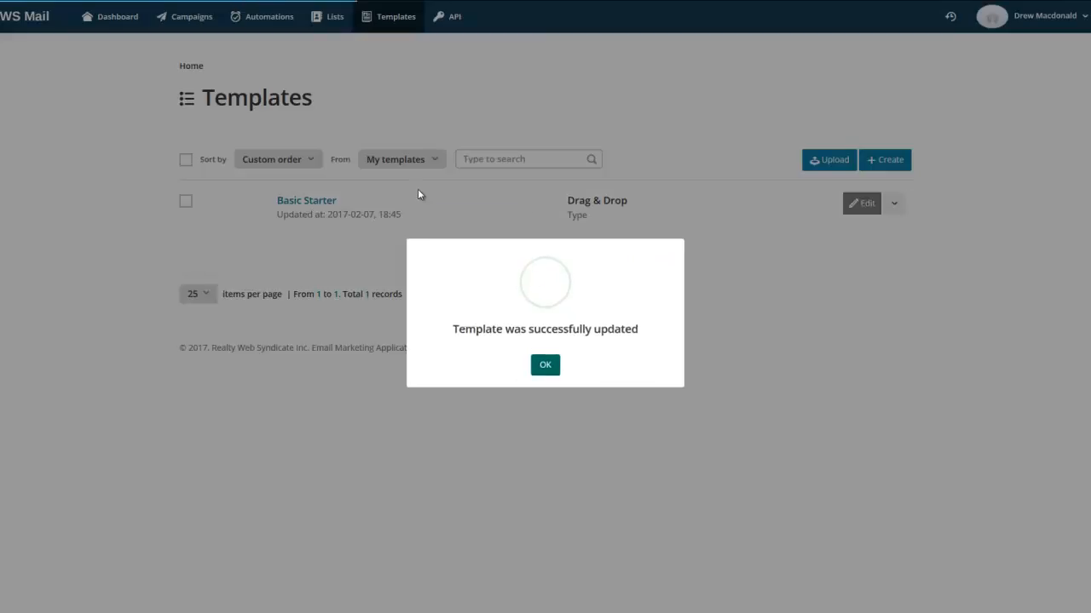
pyautogui.click(270, 17)
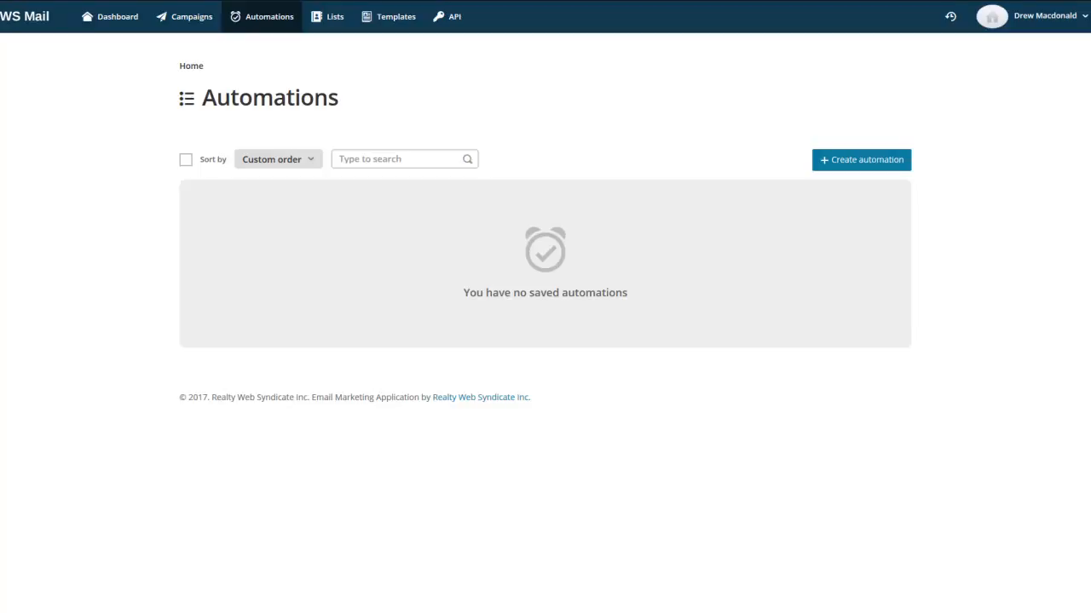
pyautogui.moveTo(72, 392)
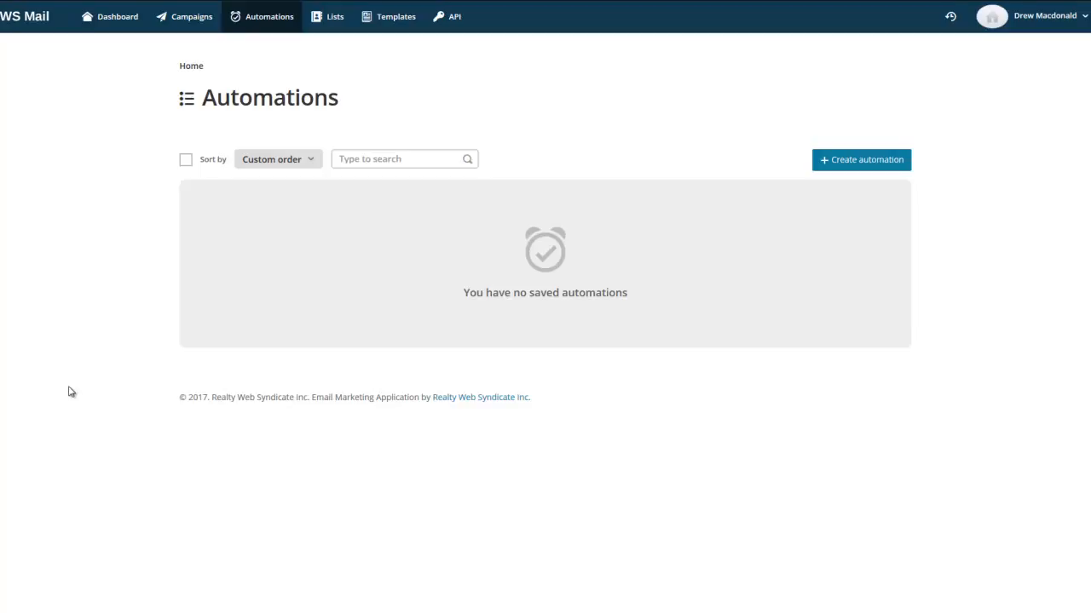
pyautogui.moveTo(101, 419)
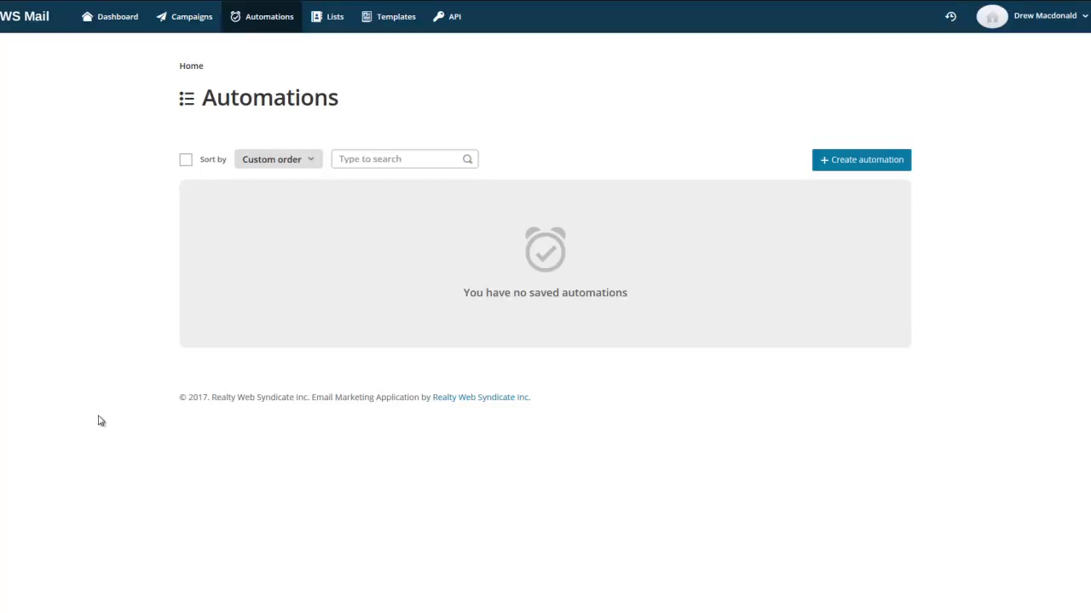
pyautogui.moveTo(955, 223)
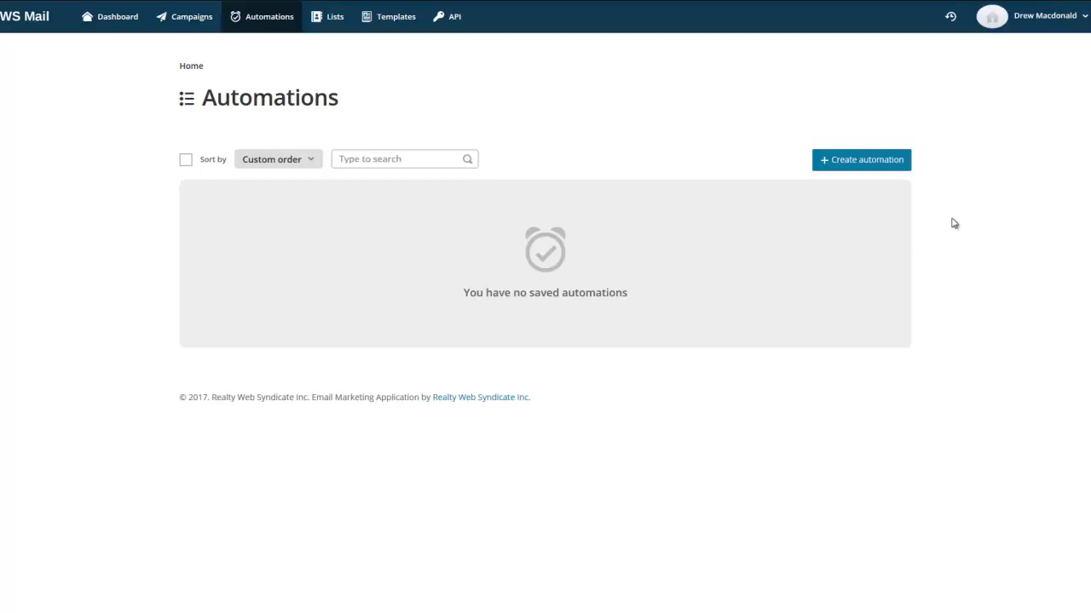
pyautogui.moveTo(917, 414)
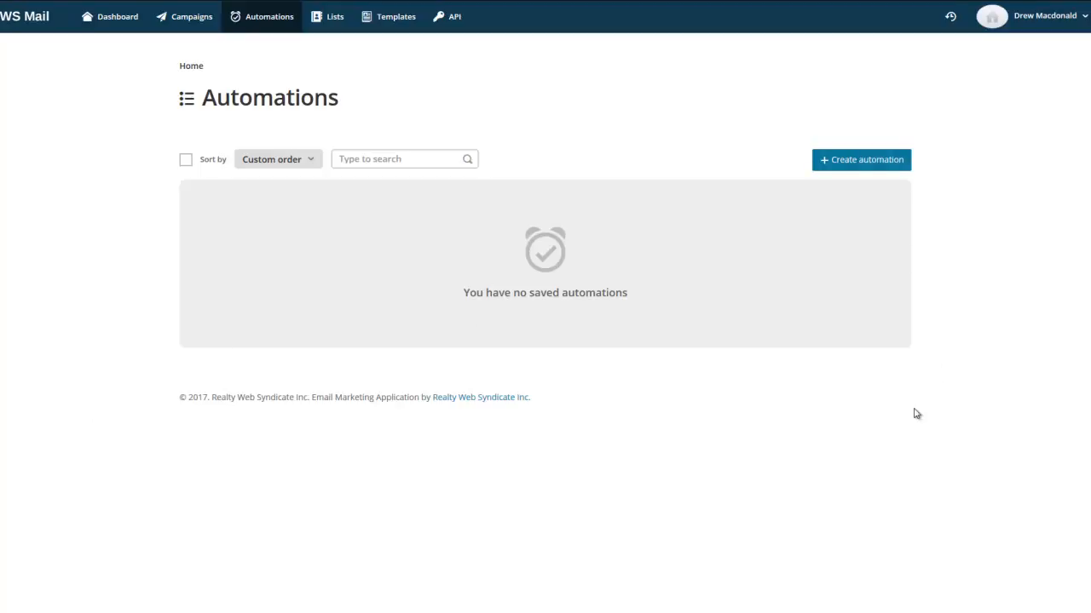
# - Create a new automation 'Follow Up 90 Days' sending to the RWS Clients list (45 subscribers)
pyautogui.click(860, 160)
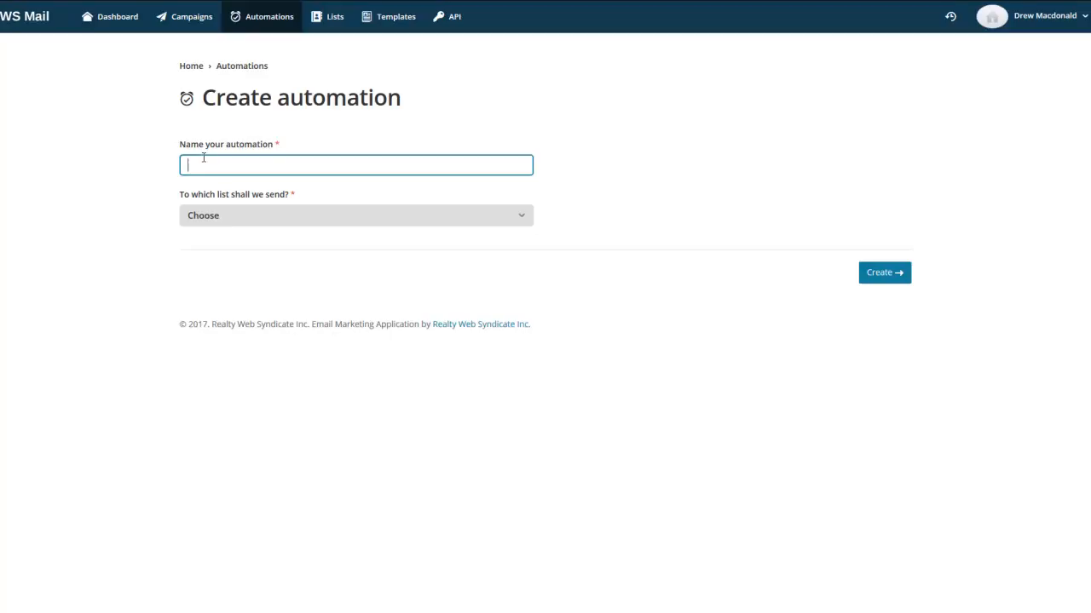
pyautogui.click(355, 215)
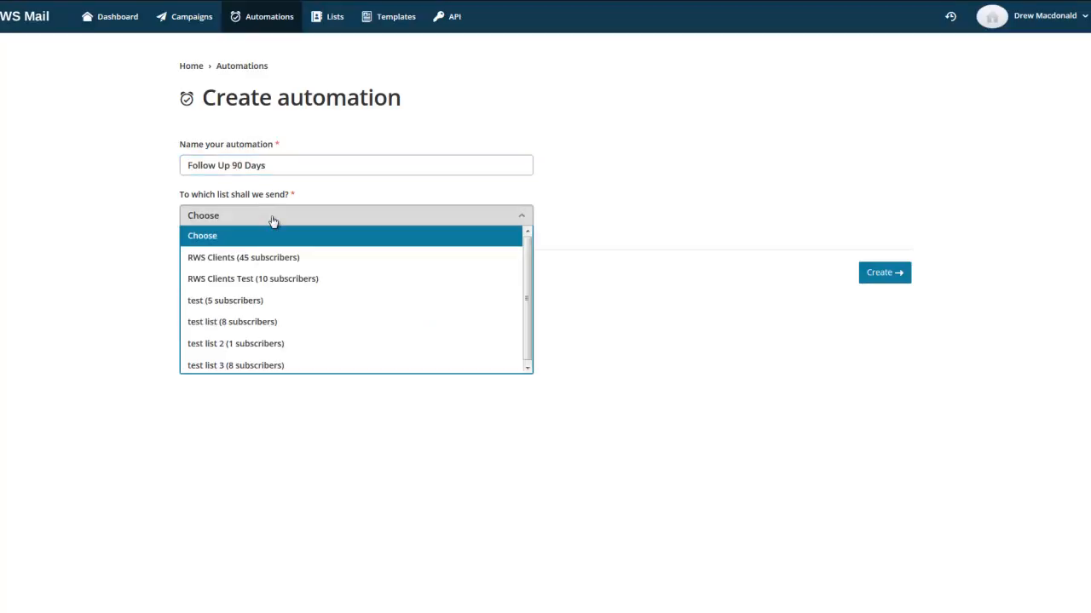
pyautogui.click(244, 257)
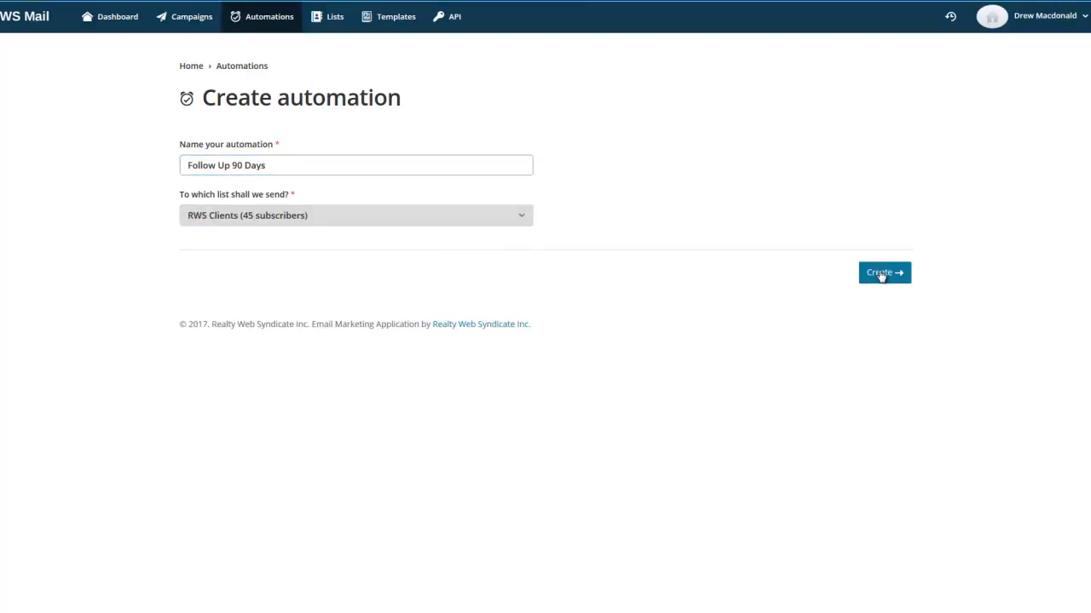
pyautogui.click(883, 273)
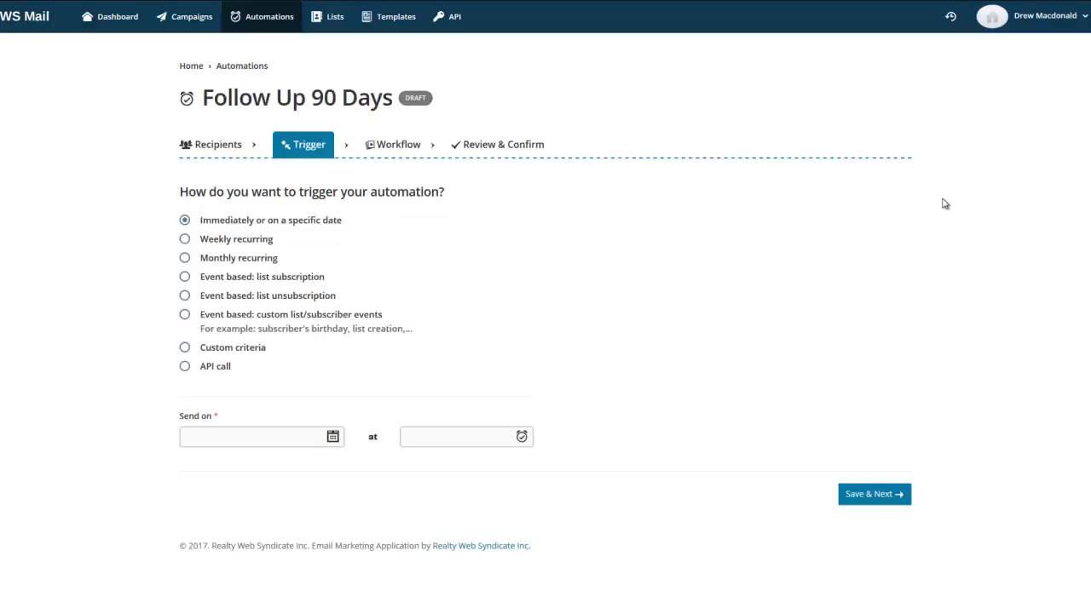
pyautogui.moveTo(508, 249)
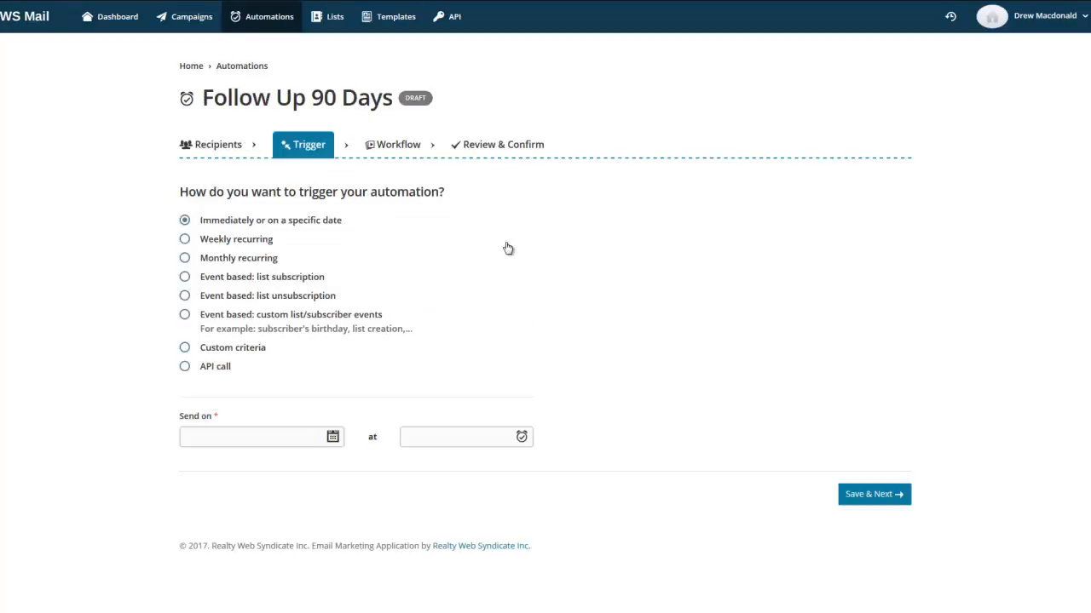
pyautogui.moveTo(300, 239)
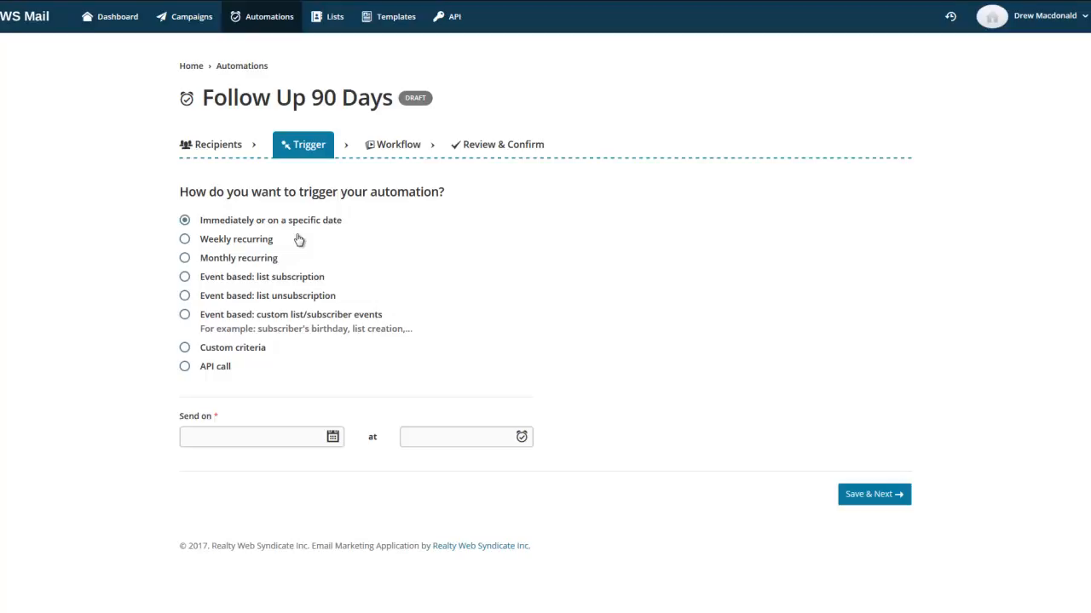
pyautogui.moveTo(238, 268)
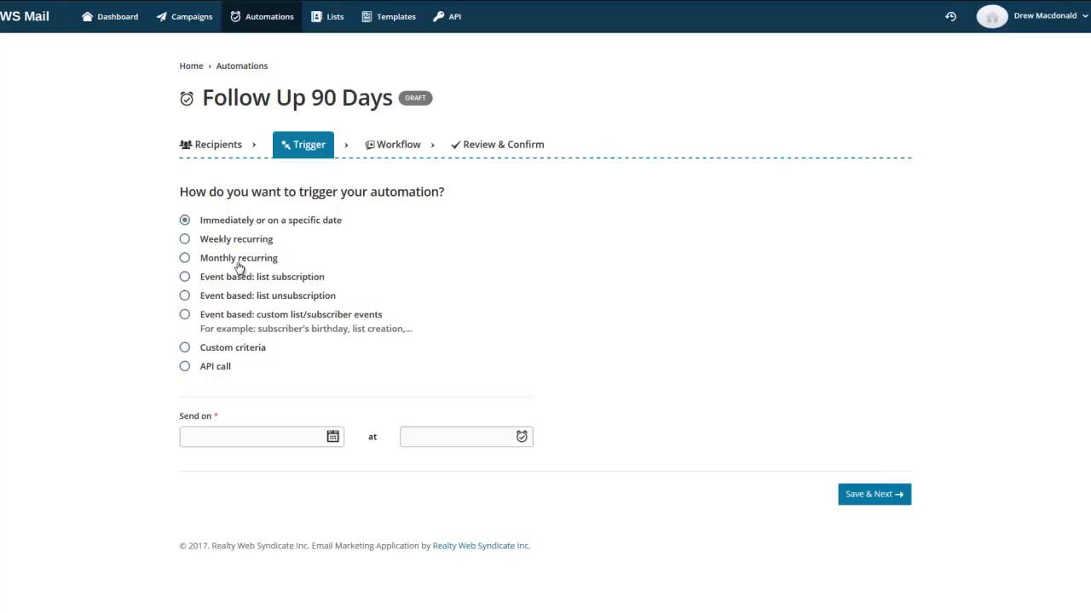
pyautogui.moveTo(283, 269)
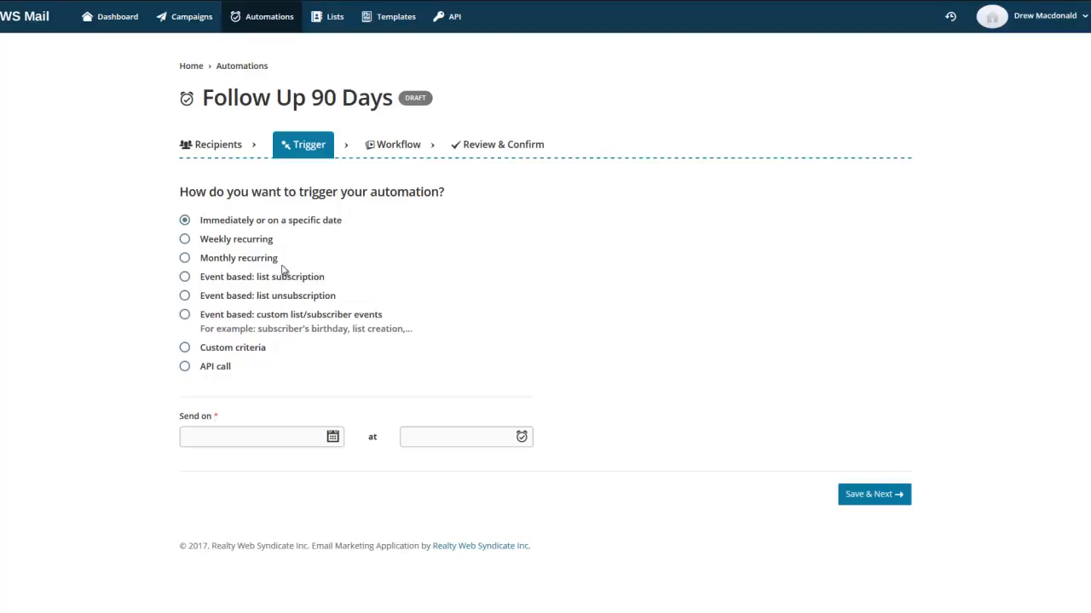
pyautogui.moveTo(275, 279)
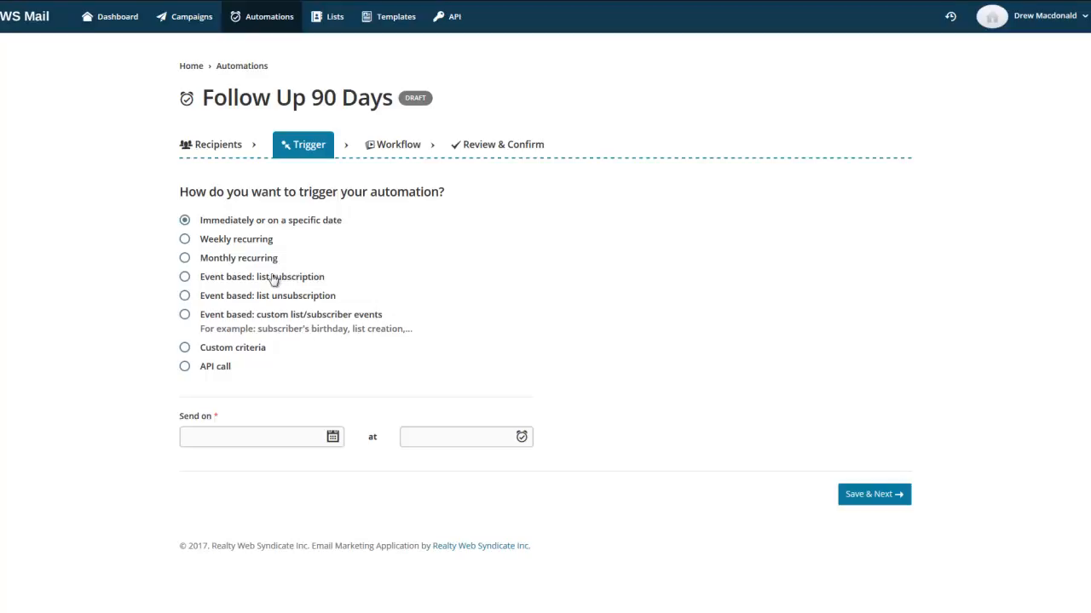
# - Trigger on list subscription with a 90-day wait, then save and continue to the workflow
pyautogui.click(184, 257)
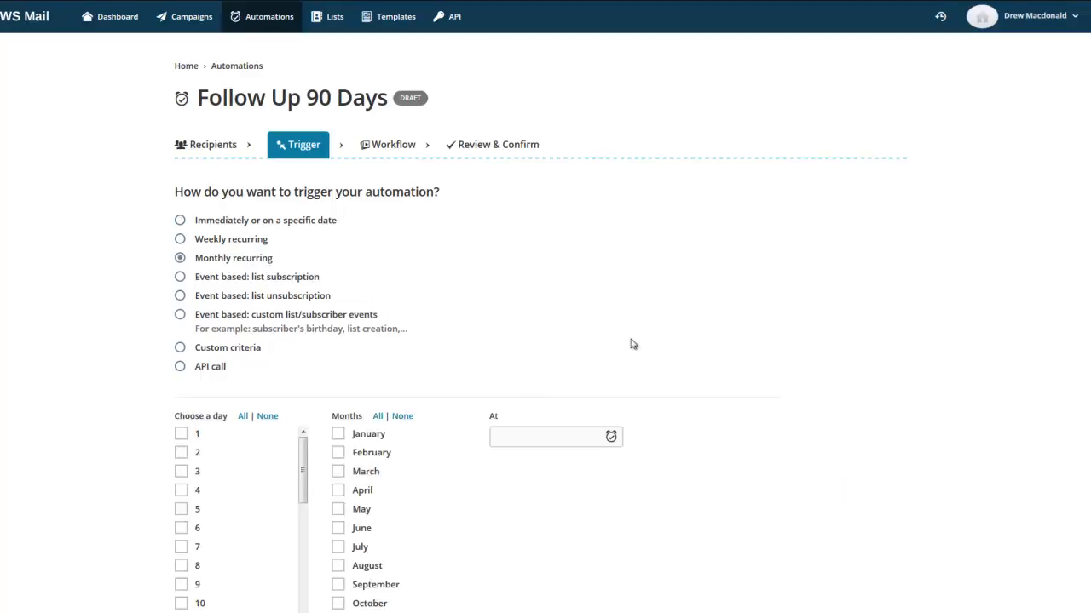
pyautogui.scroll(-3)
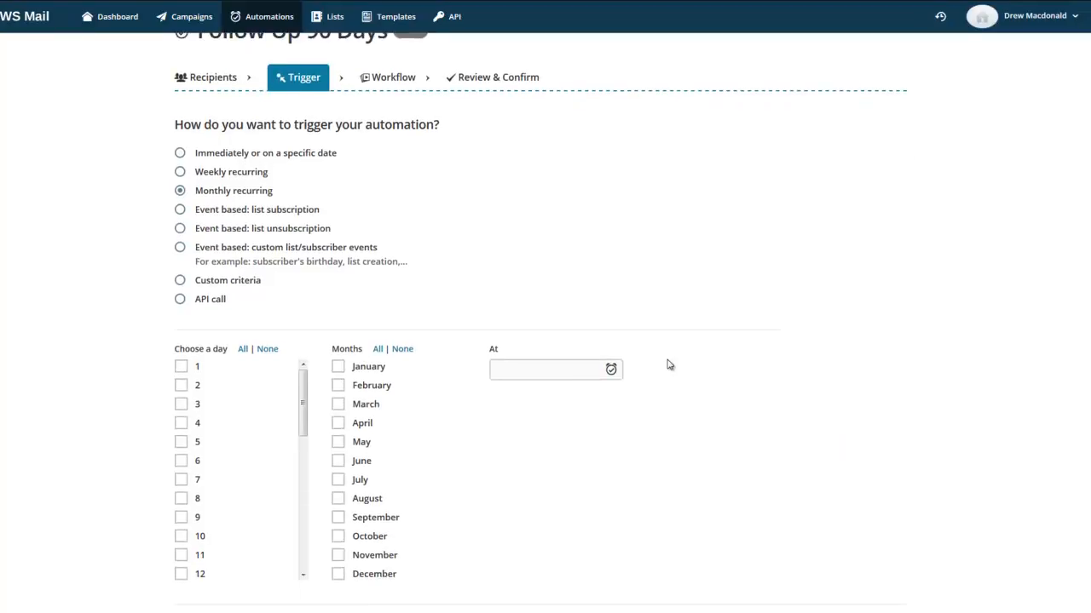
pyautogui.moveTo(480, 189)
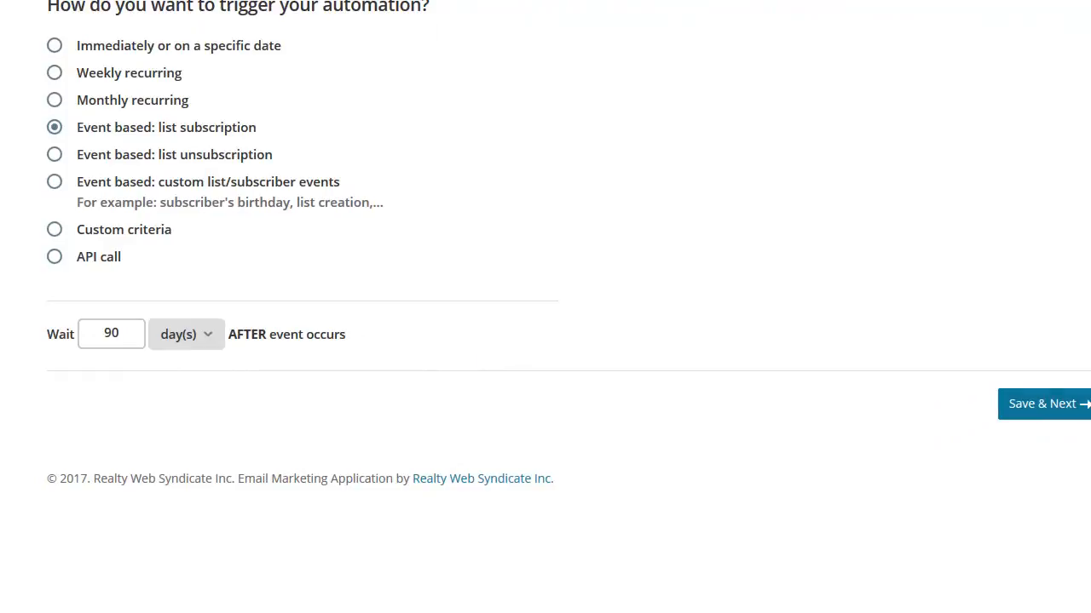
pyautogui.click(1041, 402)
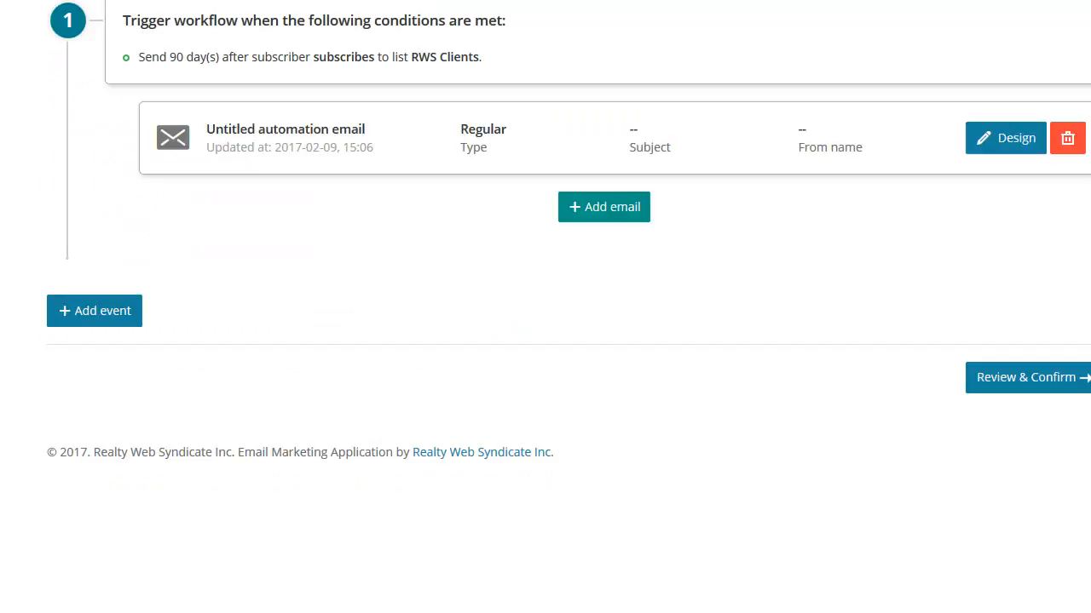
pyautogui.moveTo(231, 99)
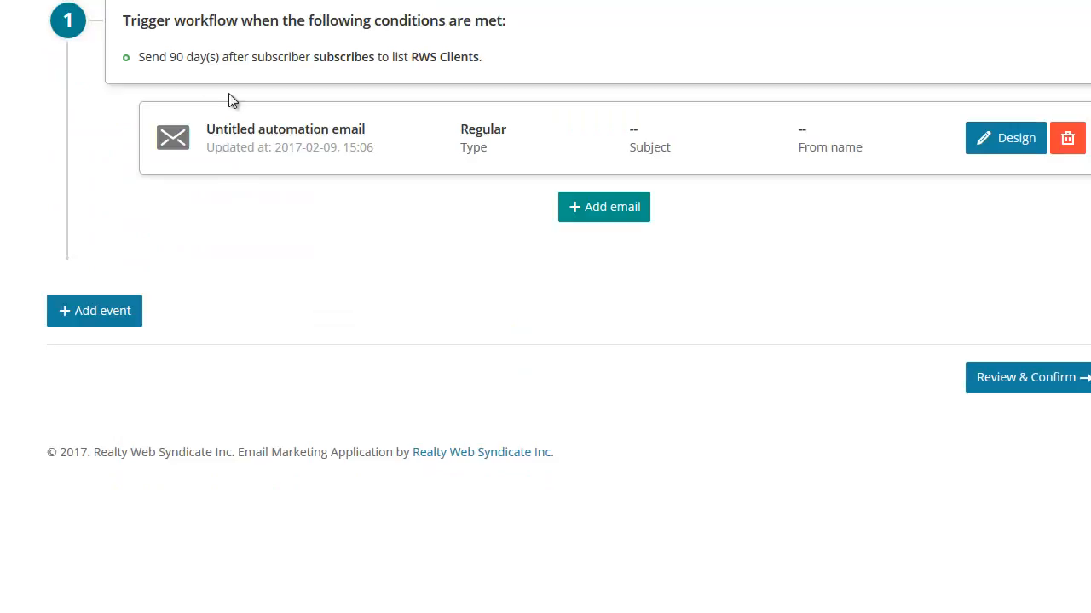
pyautogui.moveTo(429, 75)
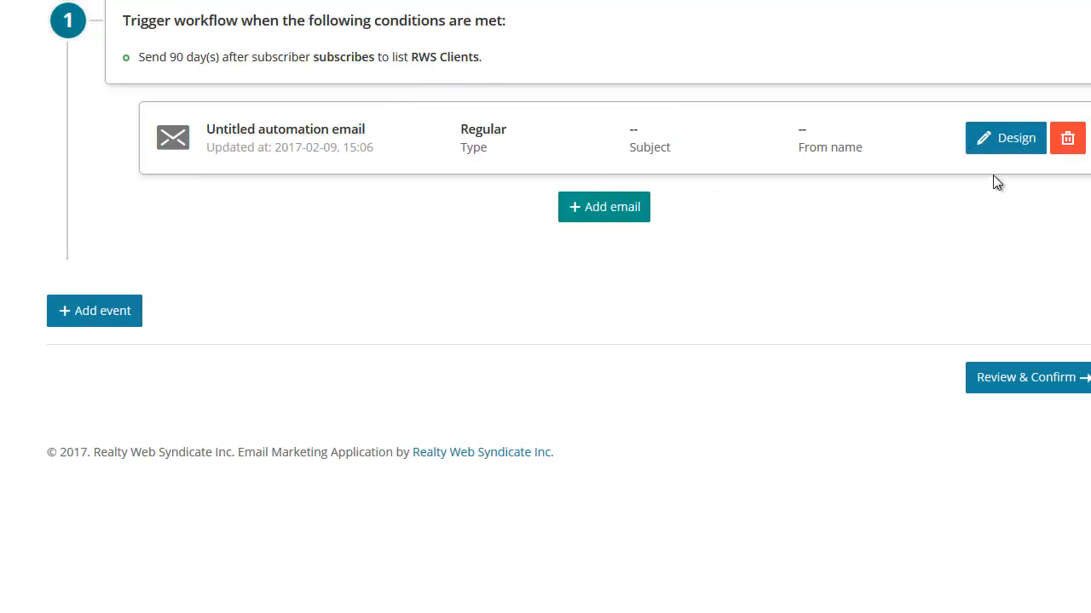
pyautogui.moveTo(692, 600)
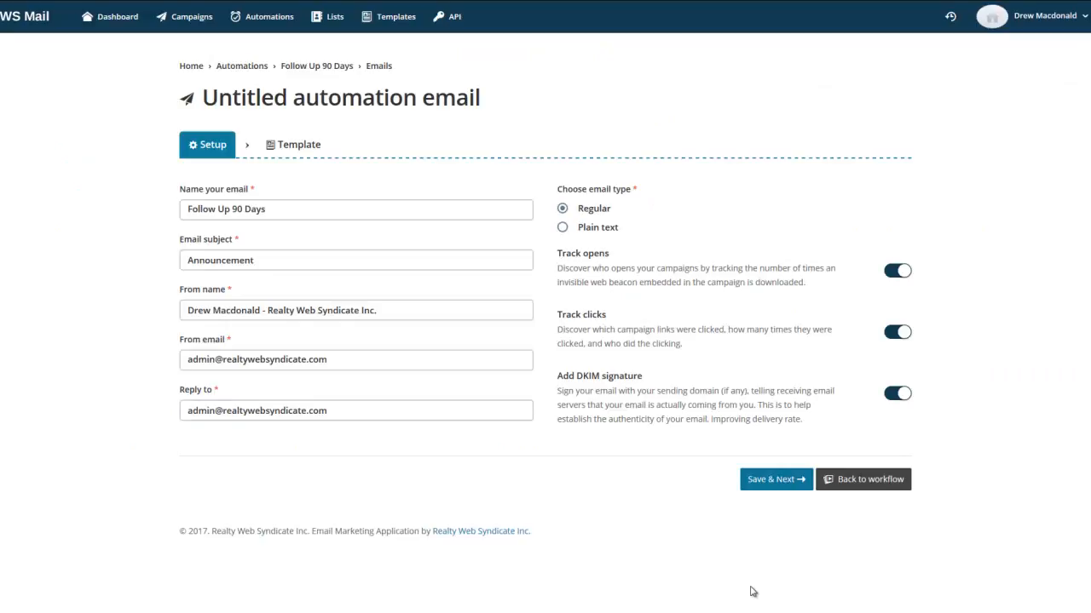
# - Pick a template layout, retitle the heading 'Follow Up After 90 Days', and save back to the workflow
pyautogui.click(773, 479)
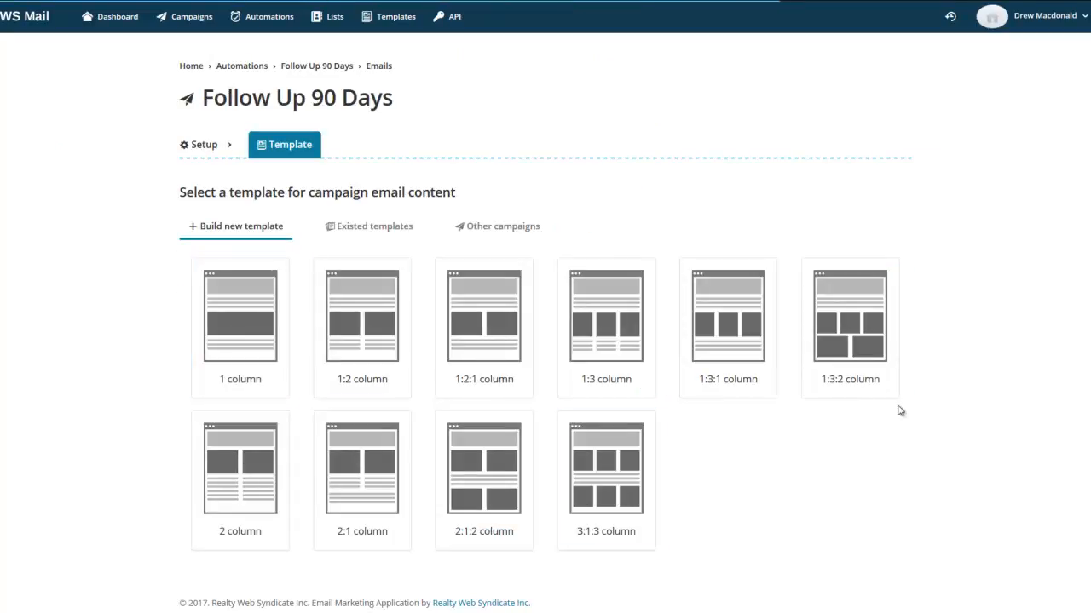
pyautogui.click(238, 320)
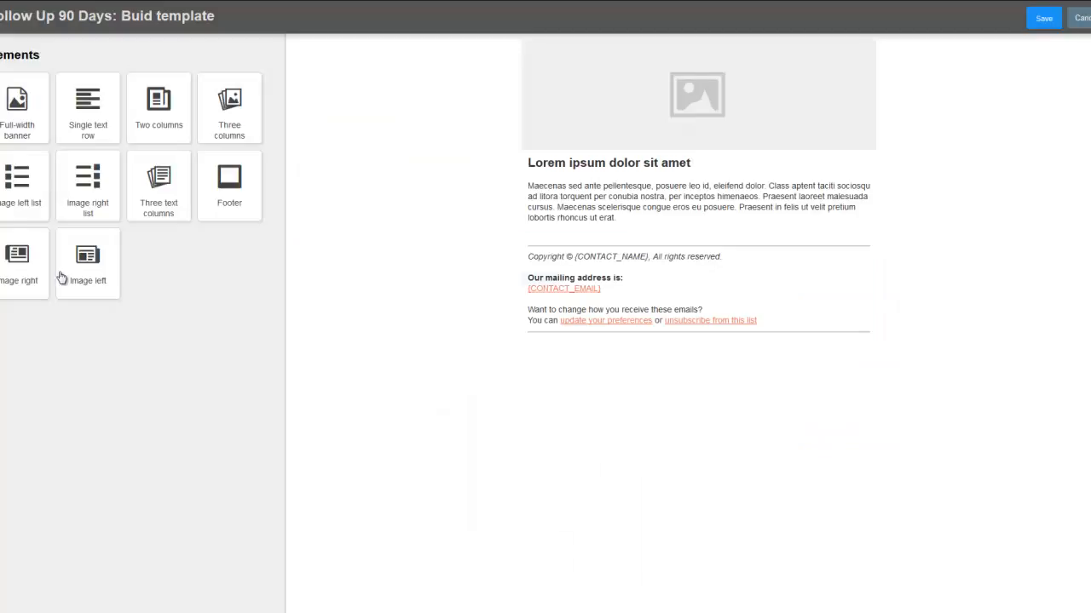
pyautogui.moveTo(877, 327)
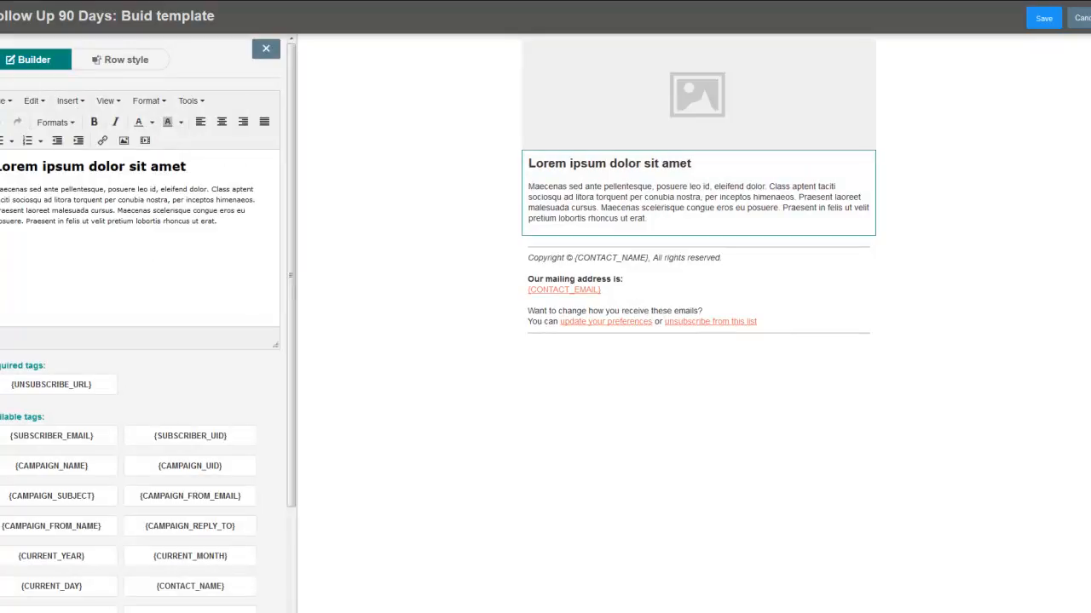
pyautogui.tripleClick(92, 167)
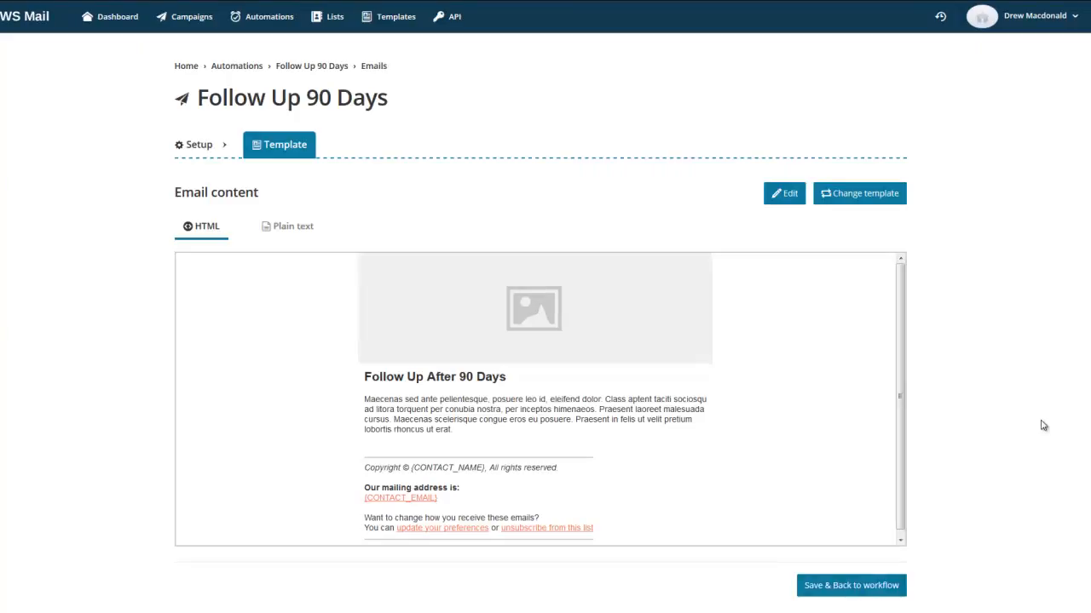
pyautogui.click(848, 586)
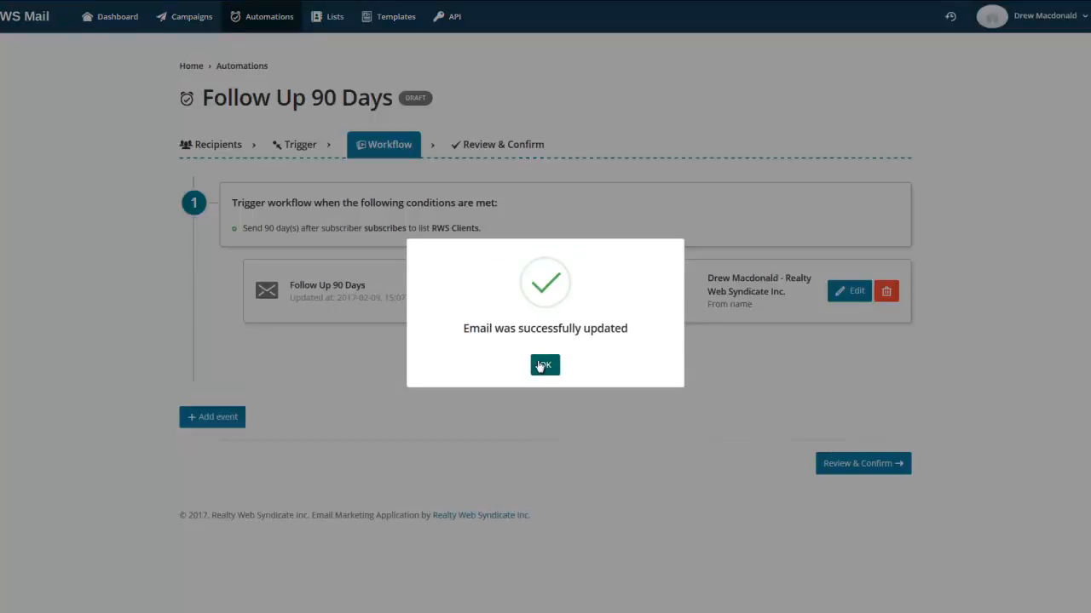
# - Dismiss the email-updated confirmation and return to the Automations list showing the draft
pyautogui.click(545, 365)
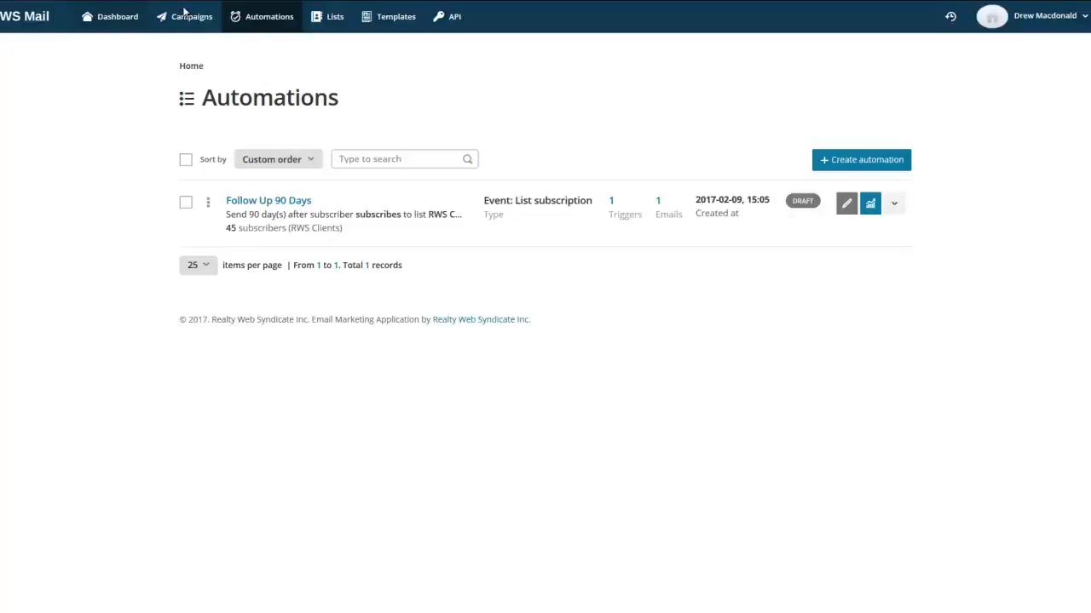
pyautogui.click(116, 17)
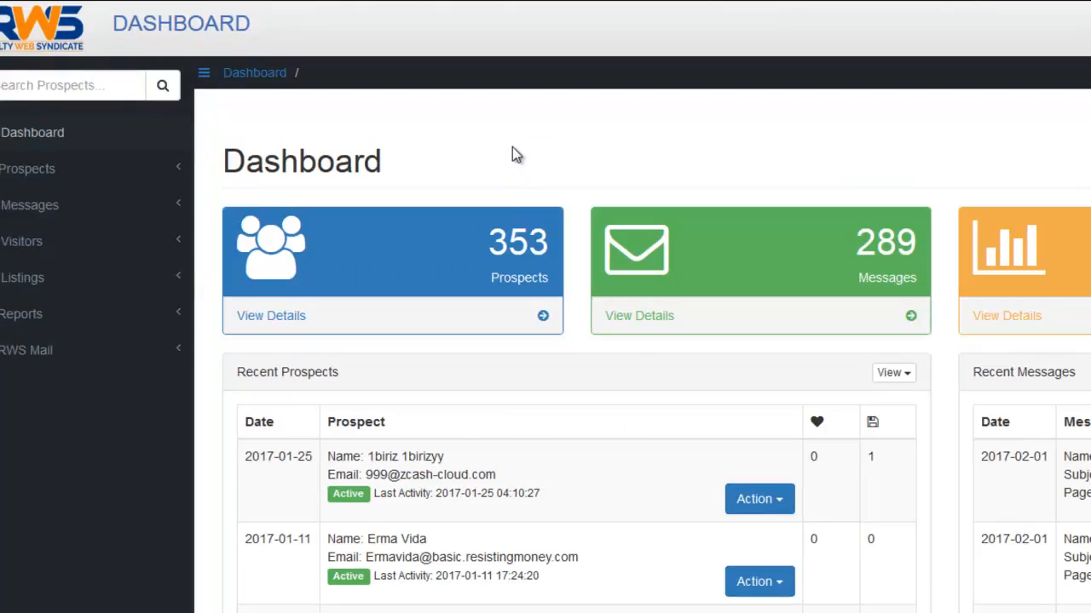
pyautogui.moveTo(348, 259)
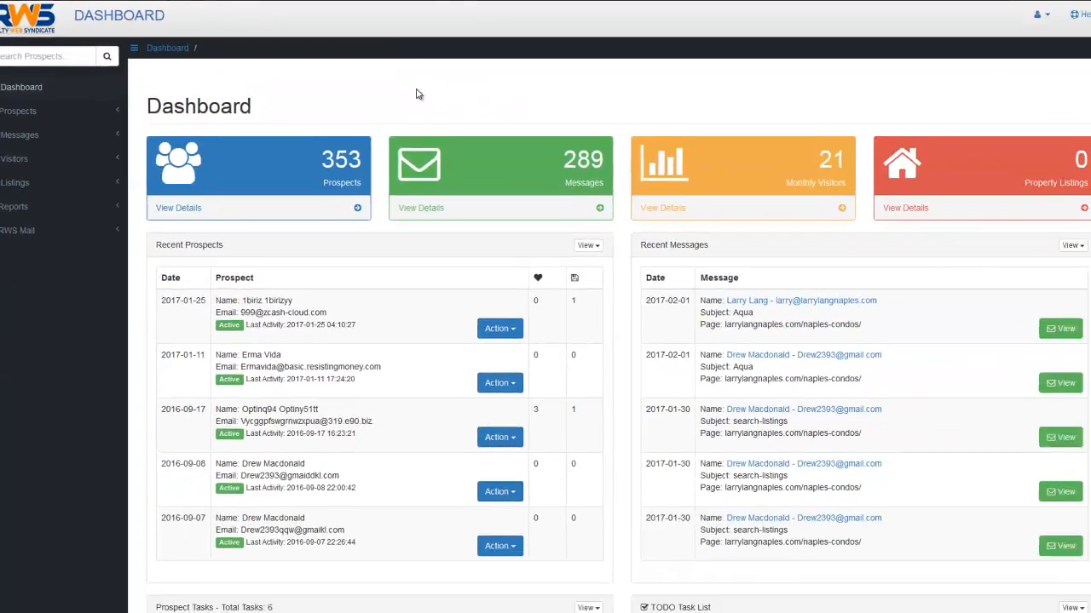
pyautogui.click(17, 111)
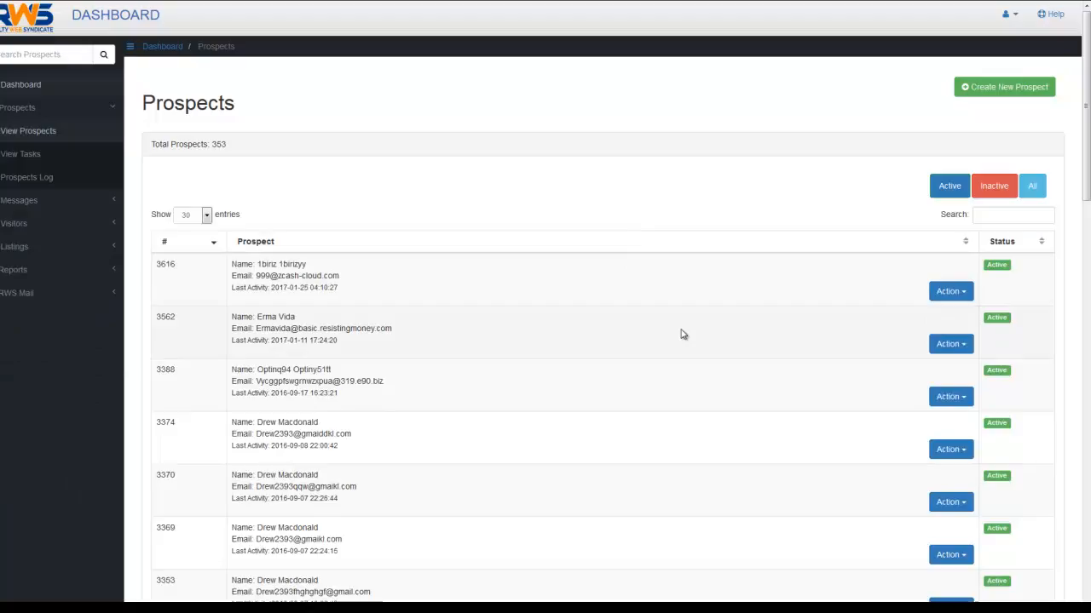
pyautogui.scroll(-3)
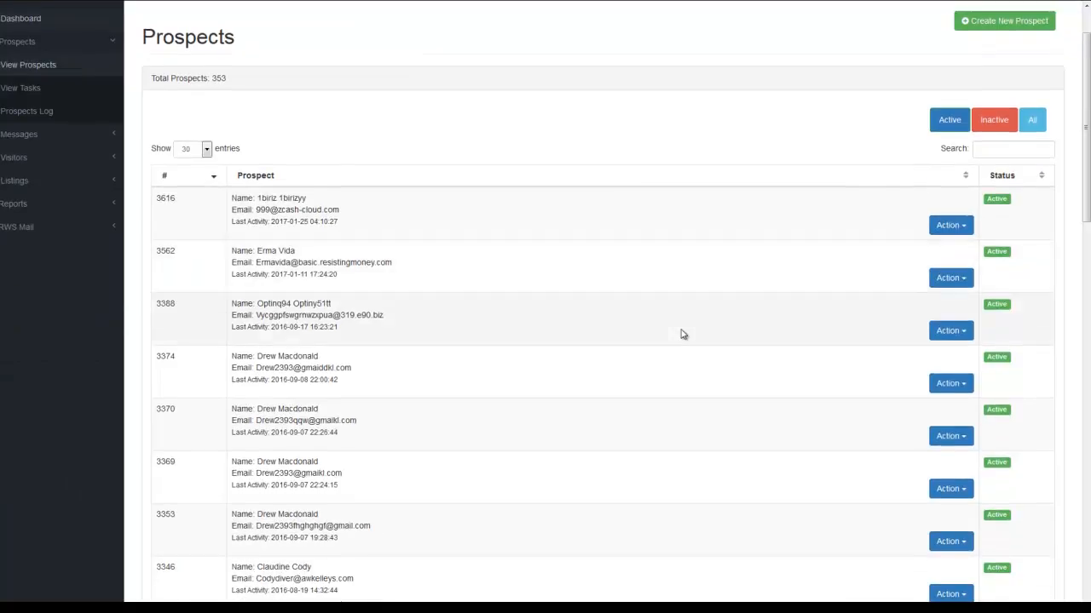
pyautogui.click(950, 542)
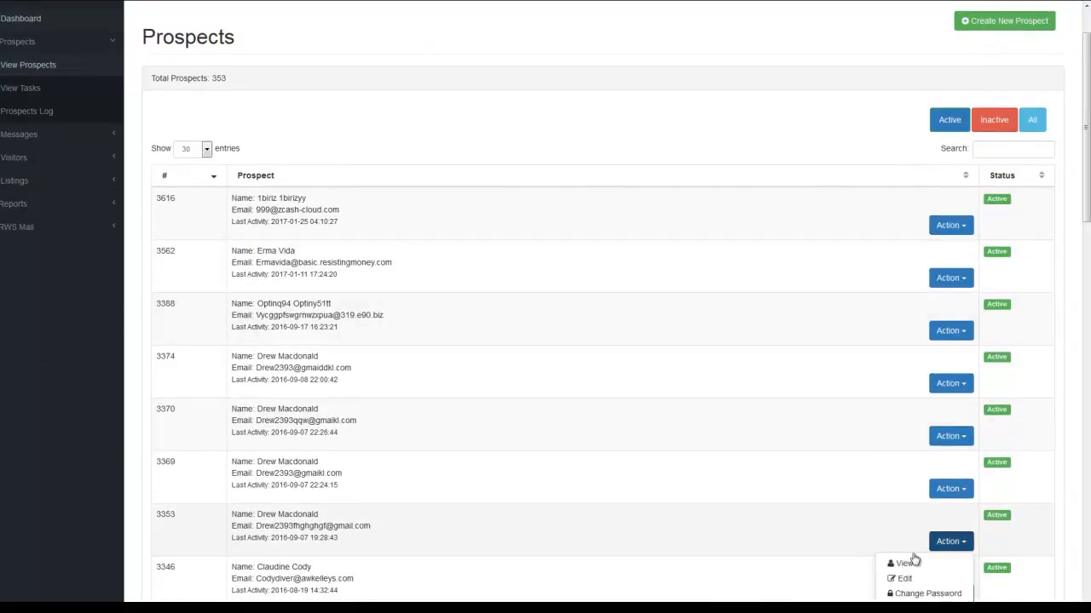
pyautogui.click(692, 446)
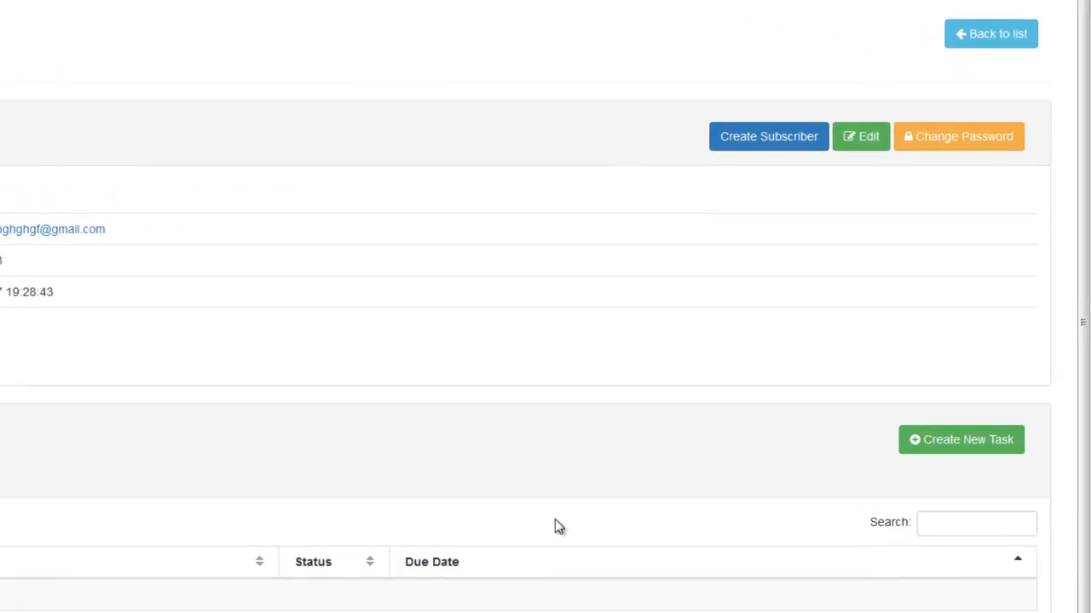
pyautogui.click(767, 136)
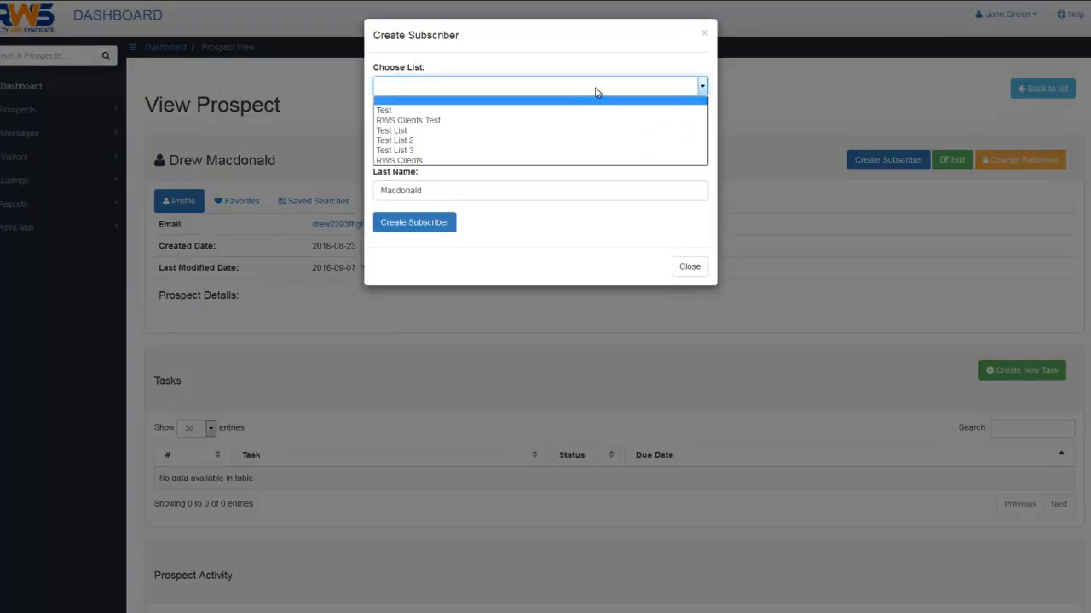
pyautogui.moveTo(545, 119)
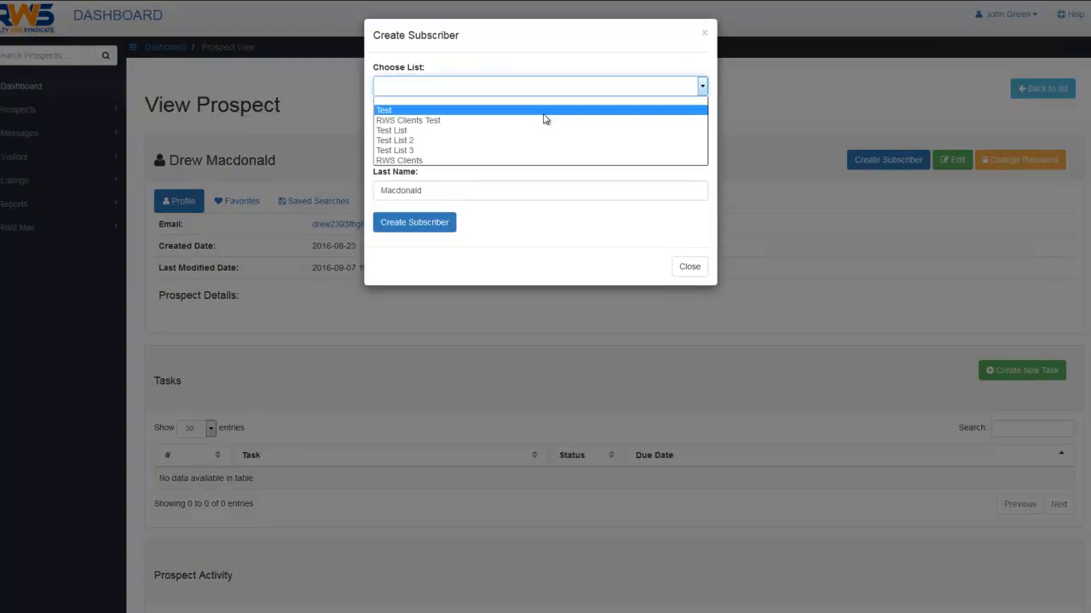
pyautogui.click(385, 109)
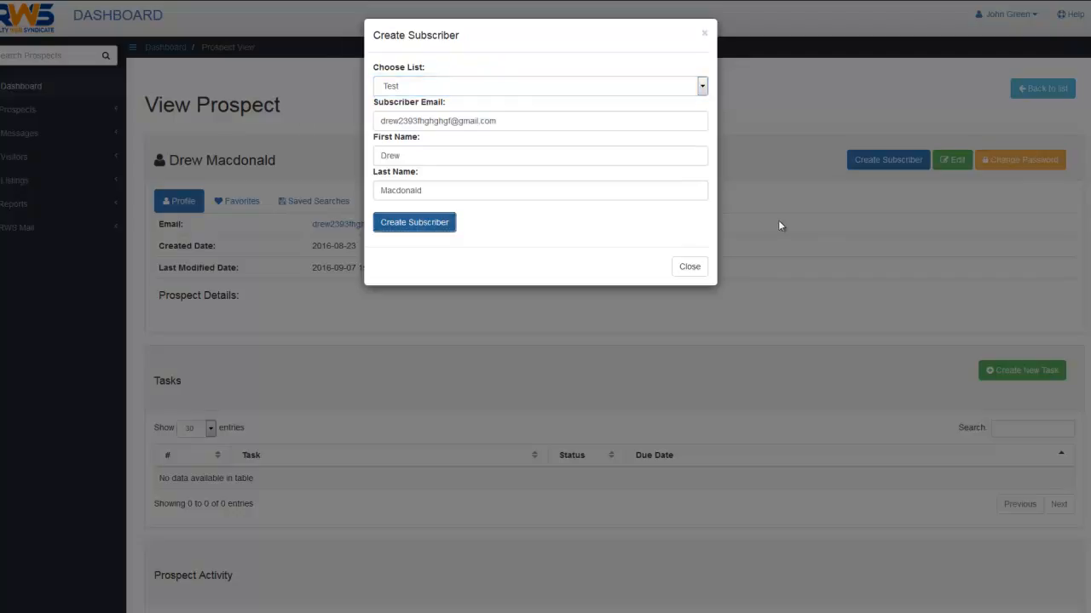
pyautogui.click(414, 221)
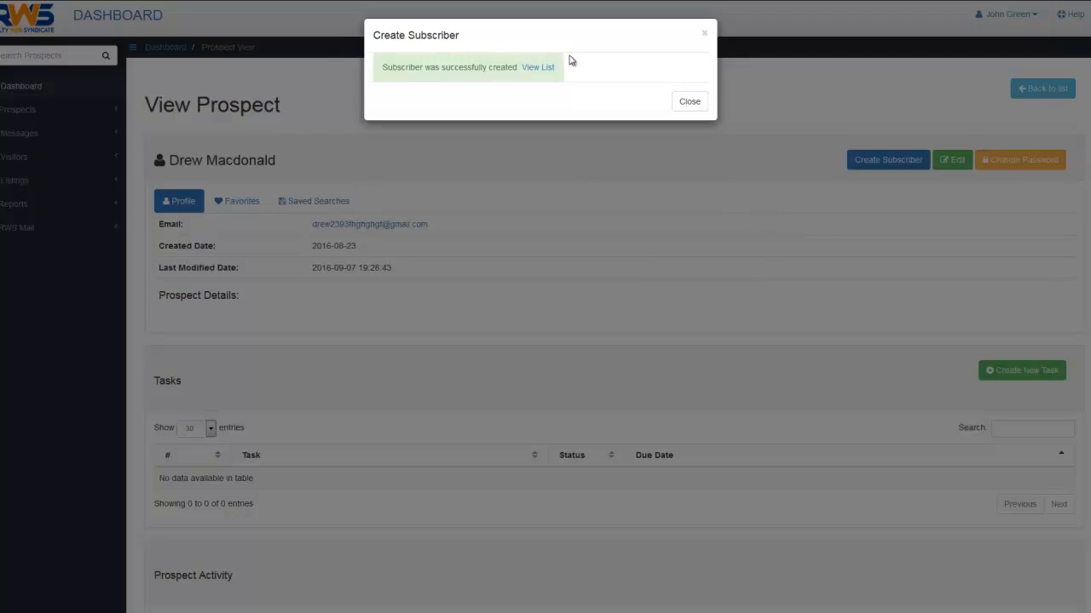
pyautogui.click(539, 66)
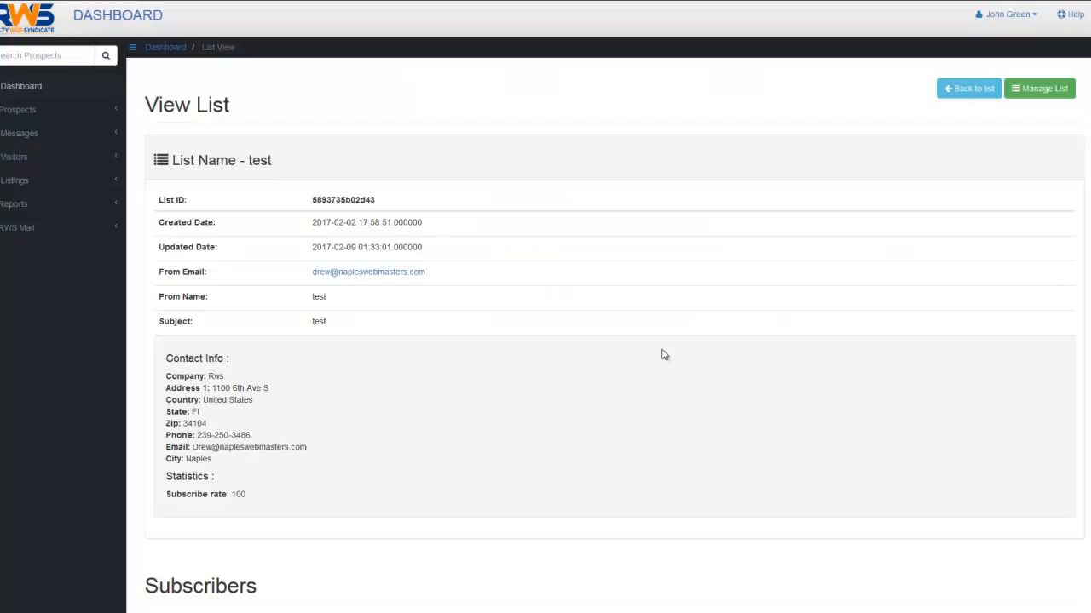
pyautogui.moveTo(401, 298)
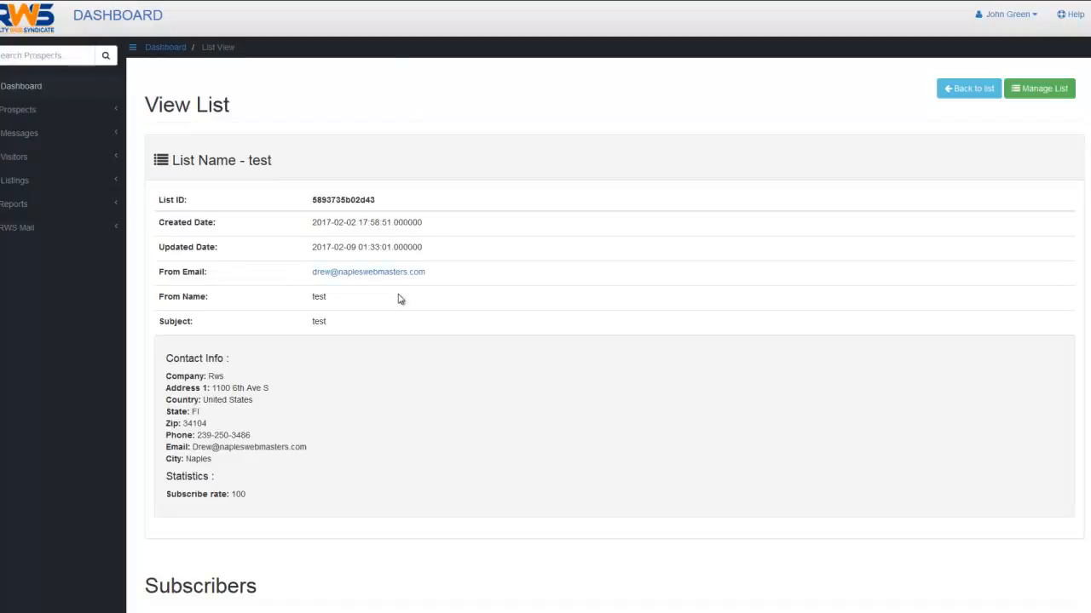
pyautogui.scroll(-3)
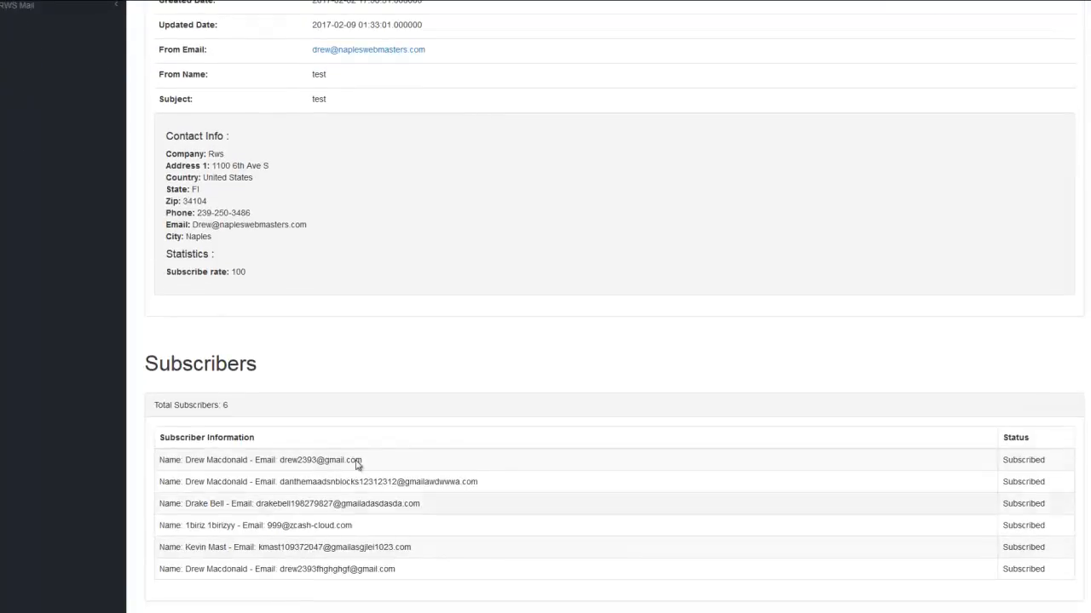
pyautogui.scroll(3)
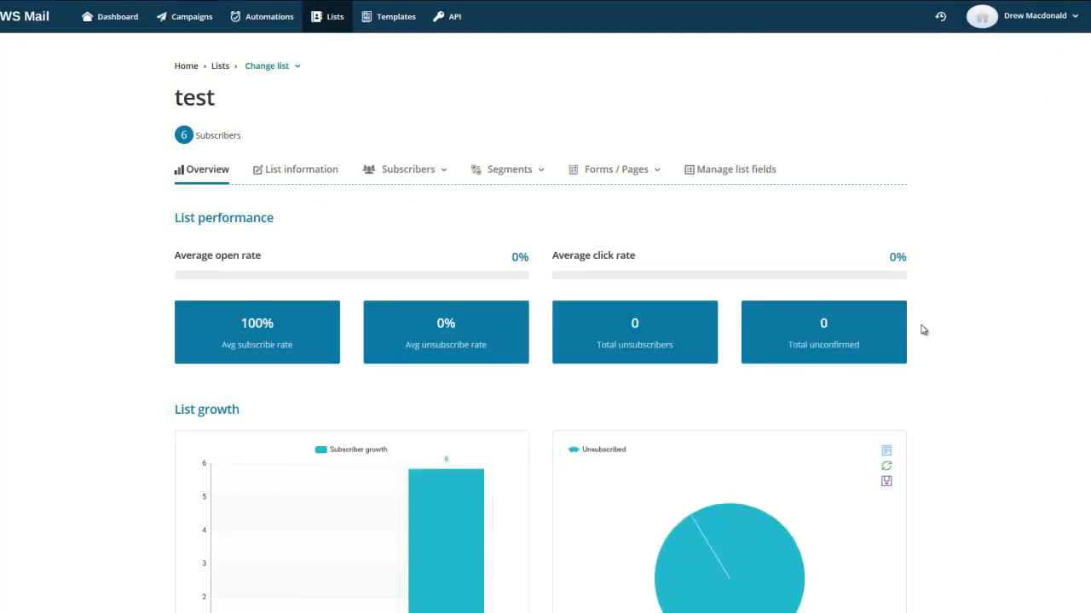
pyautogui.moveTo(997, 301)
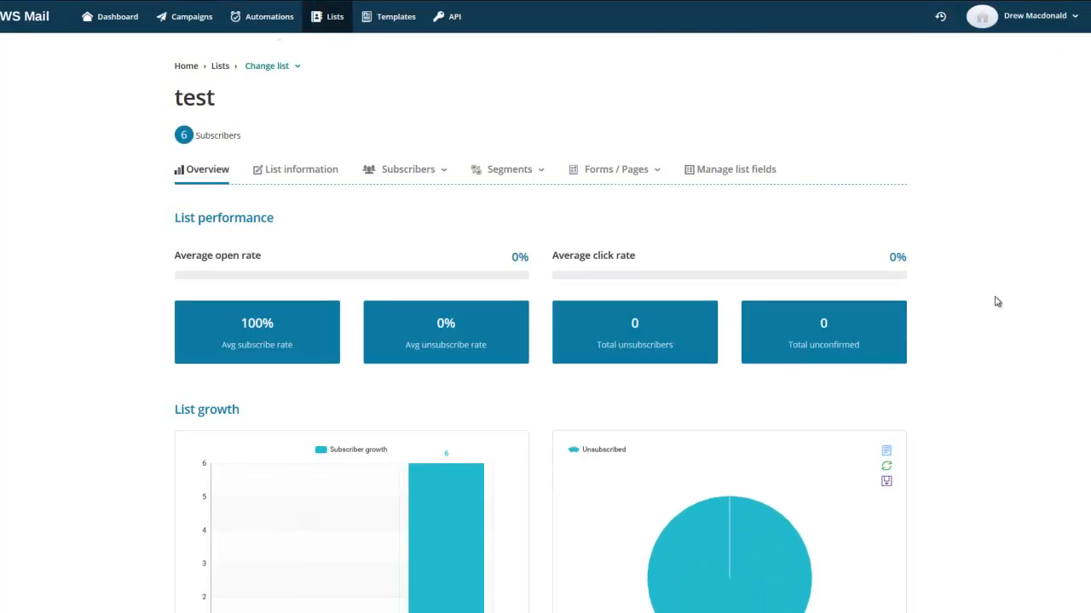
# - Return to the main RWS Mail dashboard of quotas and campaign statistics
pyautogui.click(116, 17)
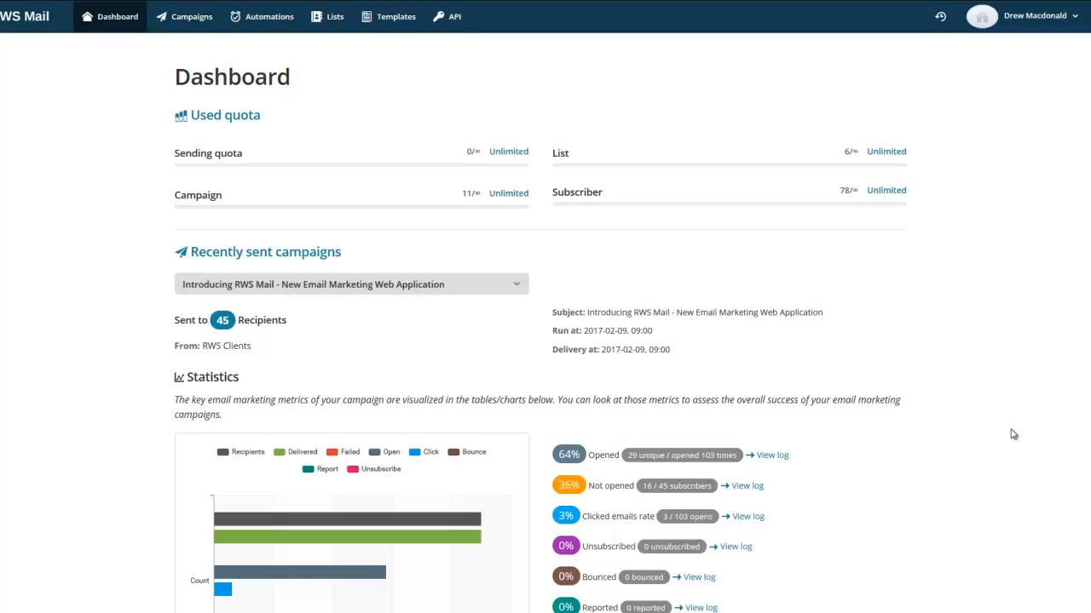